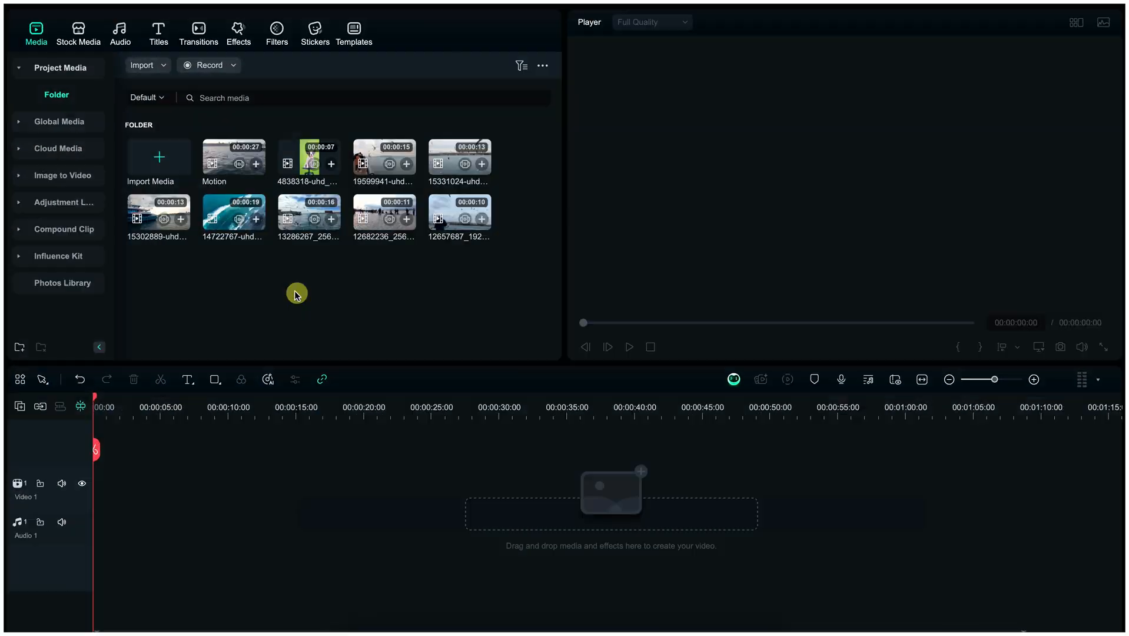
Add the aerial beach clip, keep 1920x1080 30fps project settings, then add the ferry clip after it.
{"action": "left_click", "coordinate": [234, 213]}
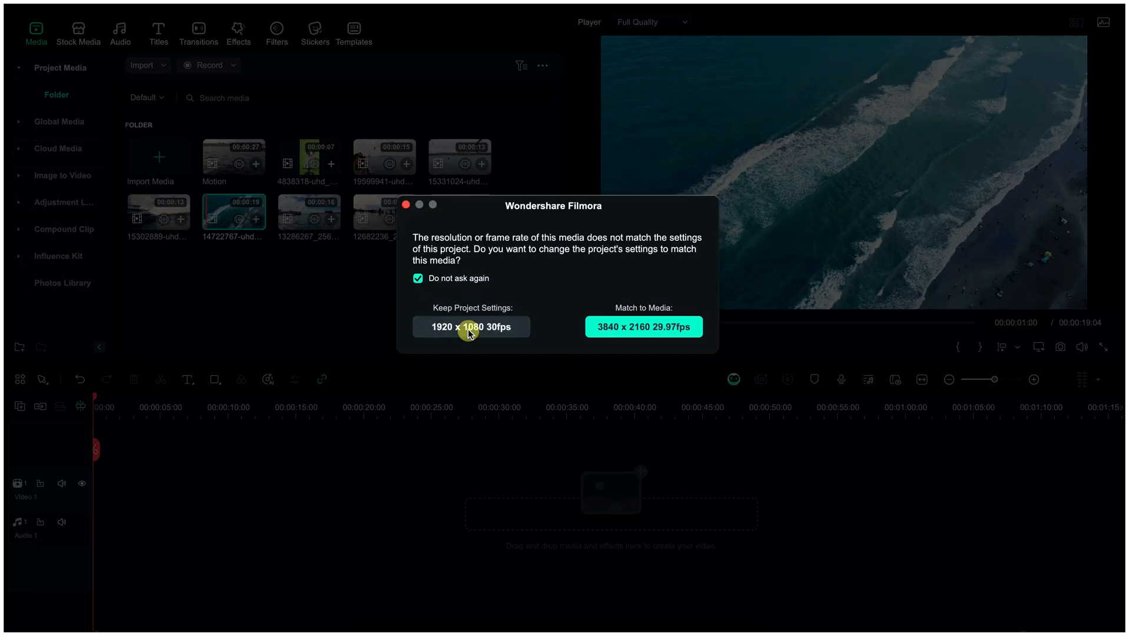
{"action": "left_click", "coordinate": [471, 326]}
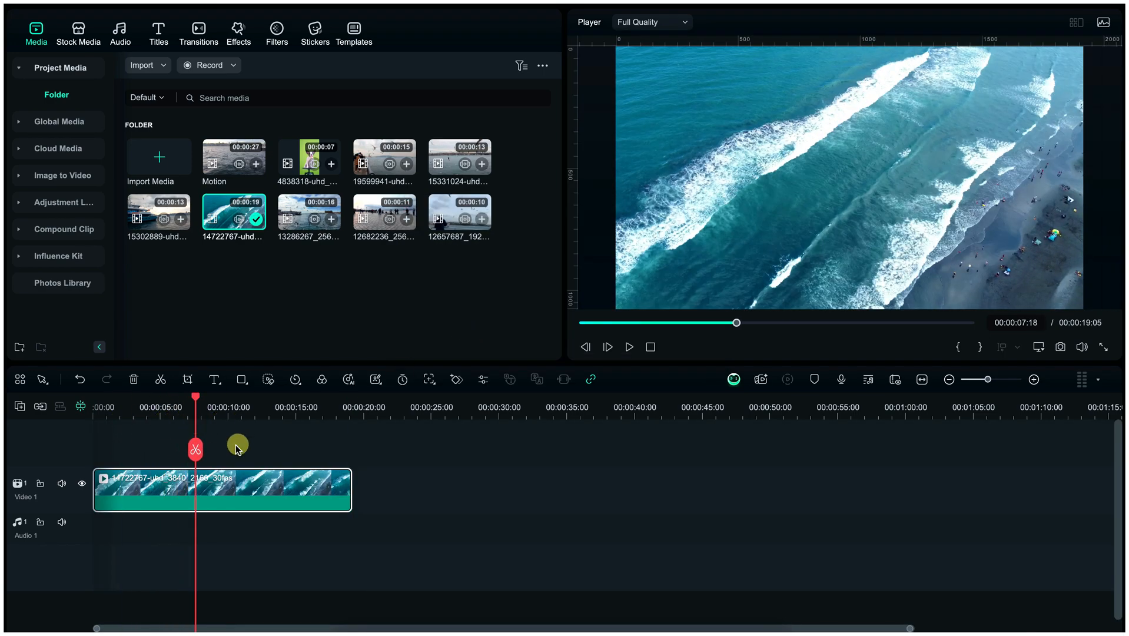
{"action": "left_click", "coordinate": [196, 449]}
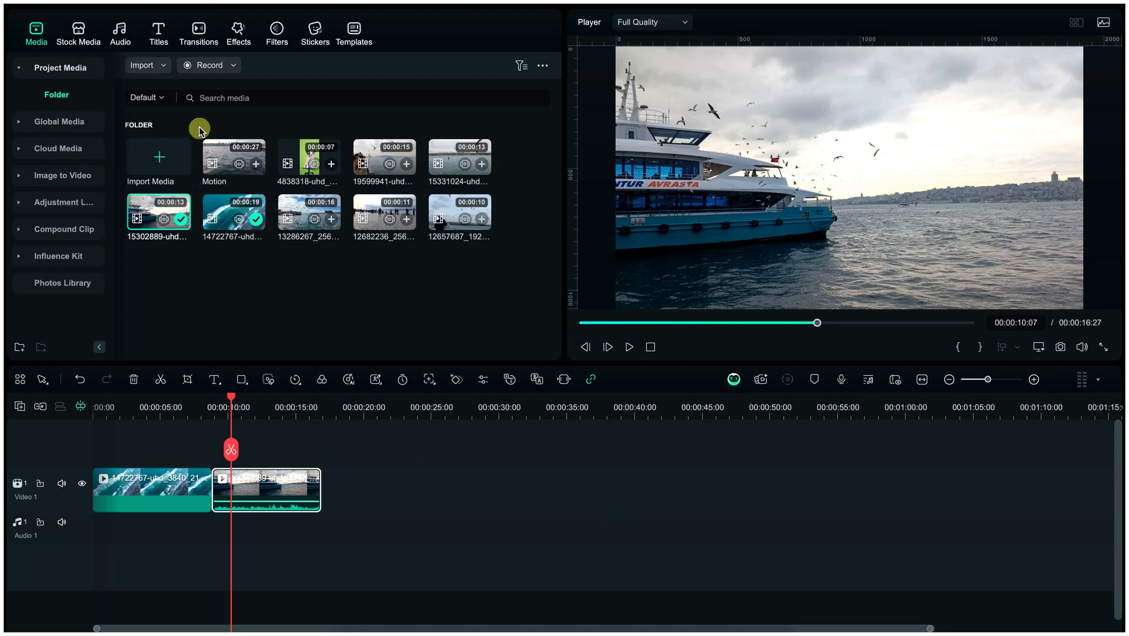
{"action": "left_click", "coordinate": [198, 31]}
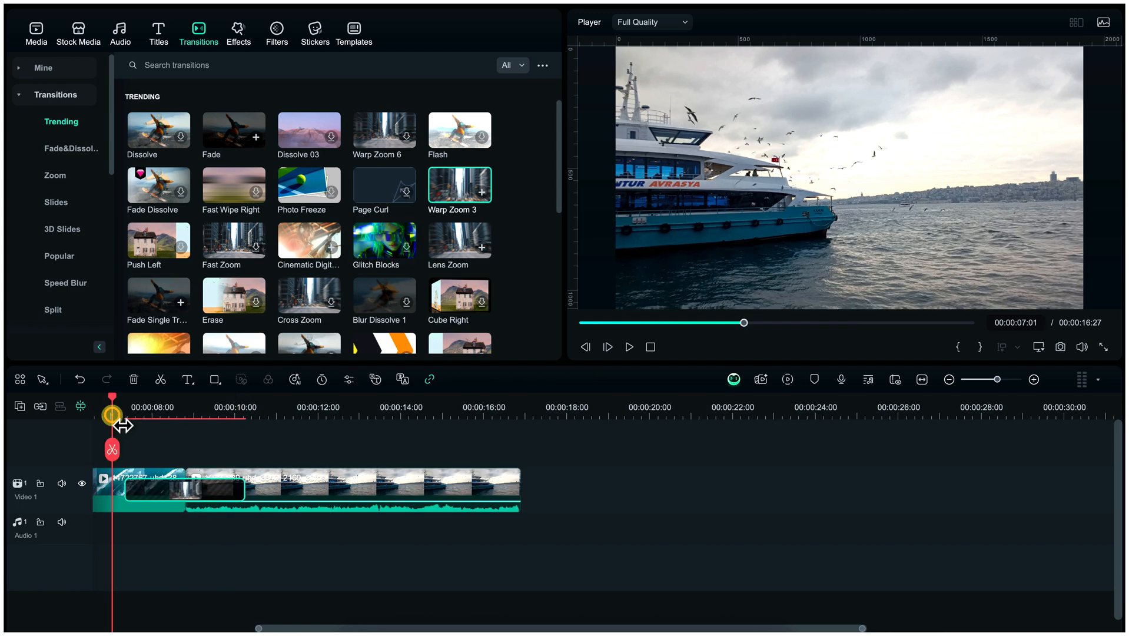
Scrub the playhead back to preview the Warp Zoom 3 transition between beach and ferry clips.
{"action": "left_click", "coordinate": [628, 347]}
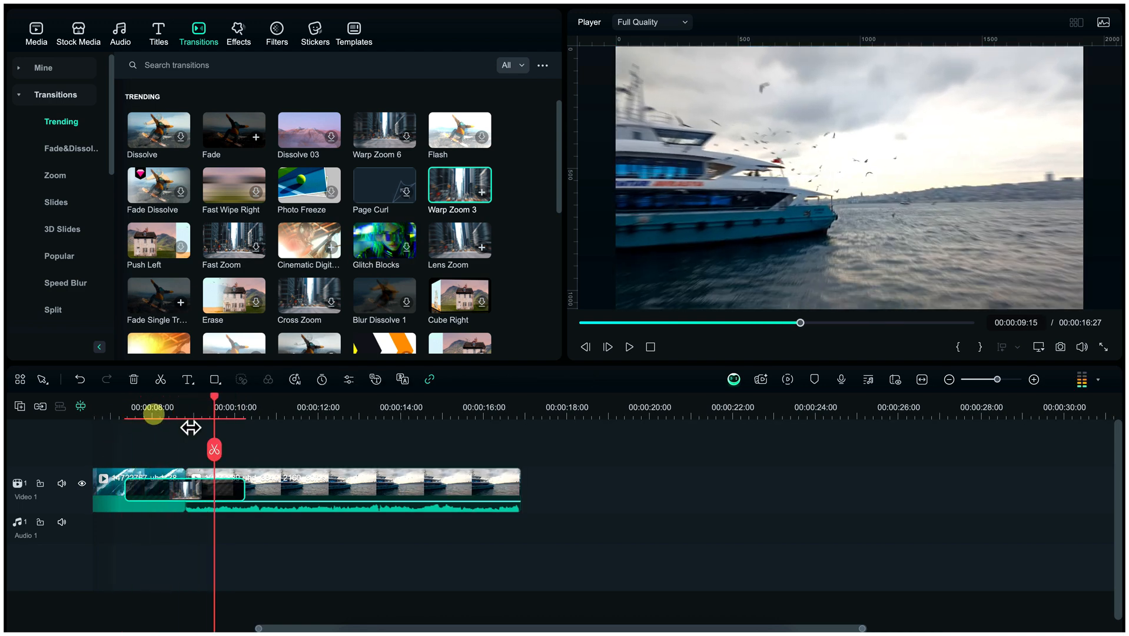
{"action": "left_click", "coordinate": [37, 29]}
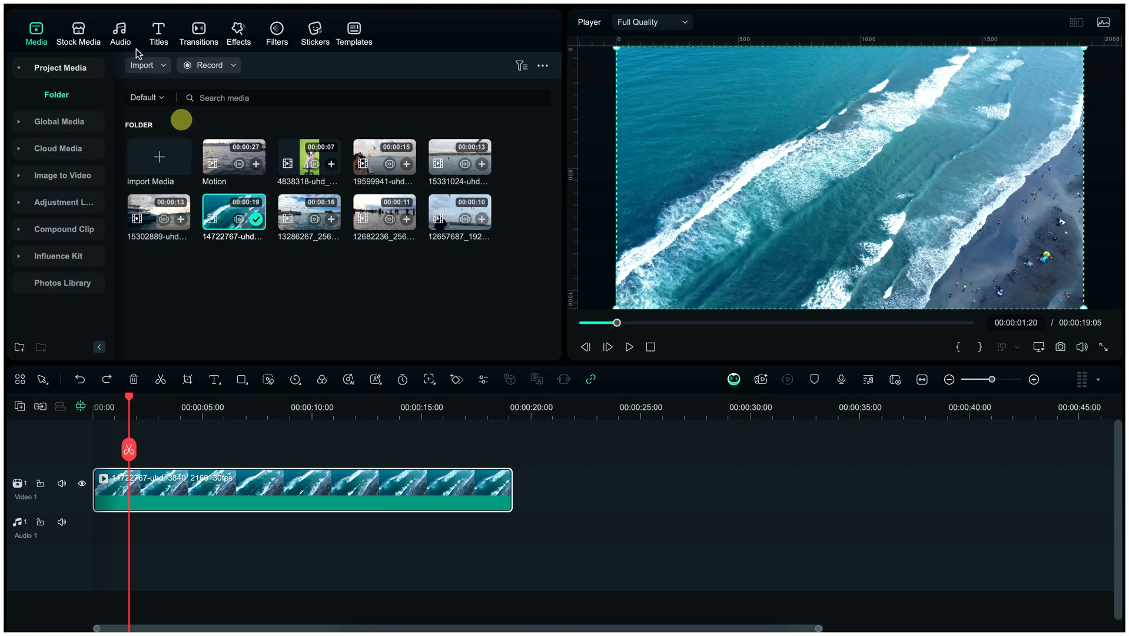
Add a Default Title reading CINEMATIC, move it top-left, and style it Roboto Black 58 with a preset.
{"action": "left_click", "coordinate": [158, 29]}
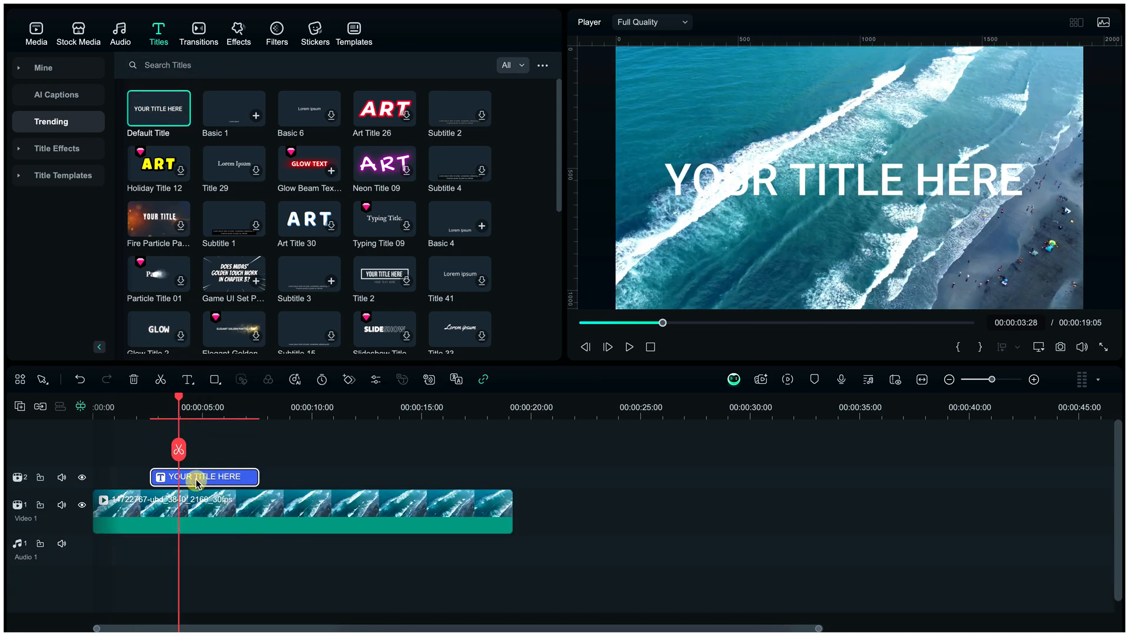
{"action": "double_click", "coordinate": [204, 477]}
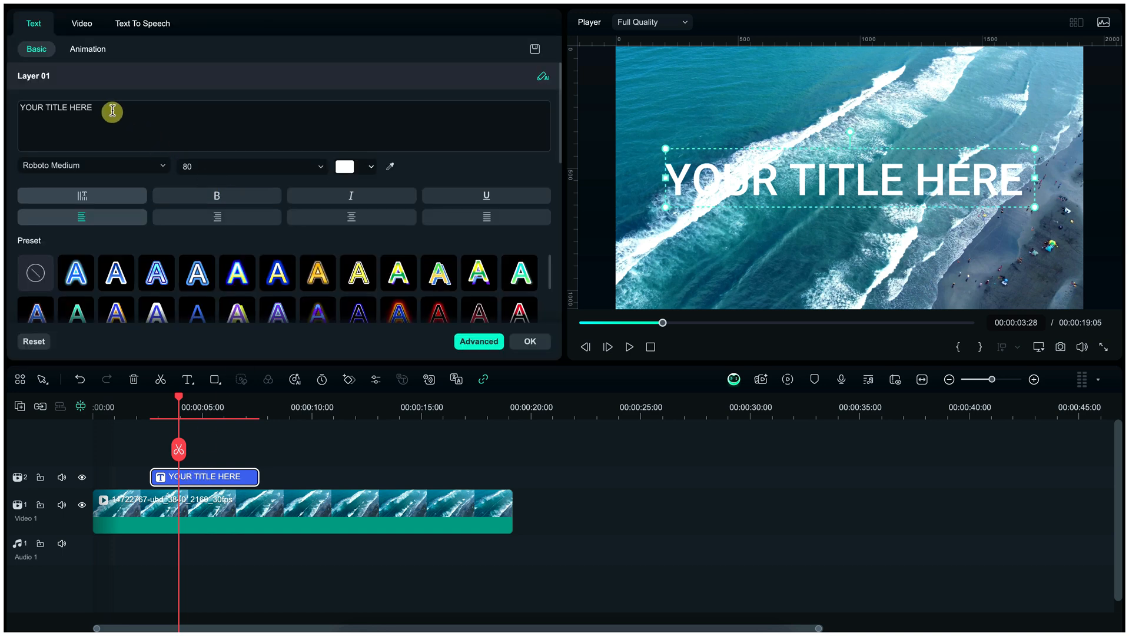
{"action": "type", "text": "CINEMATIC"}
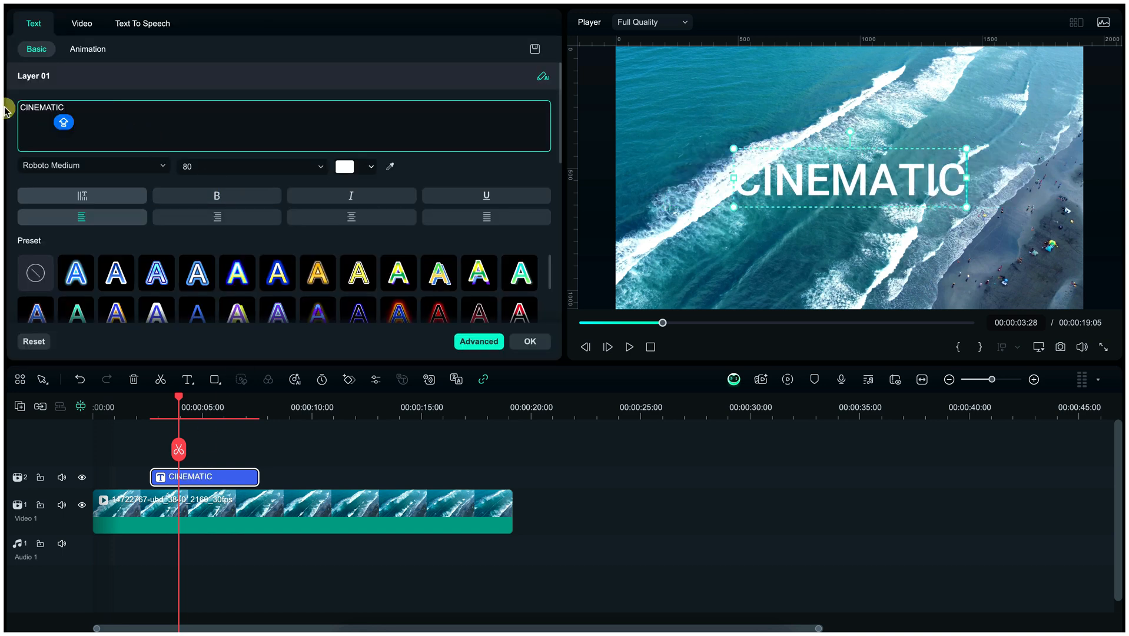
{"action": "left_click_drag", "start_coordinate": [848, 180], "coordinate": [816, 112]}
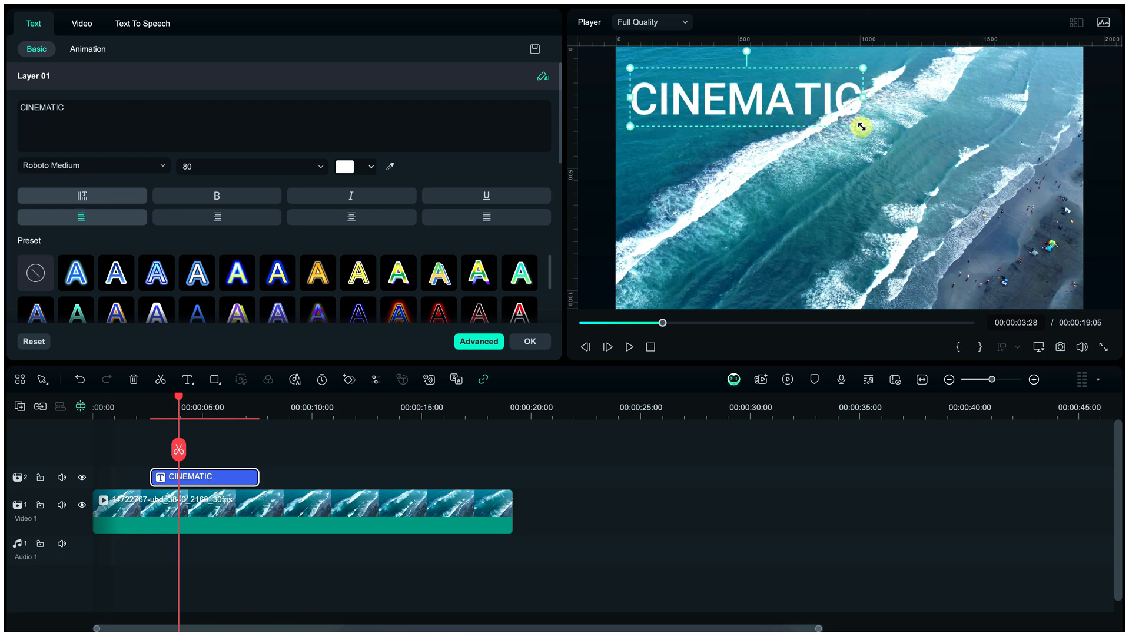
{"action": "left_click", "coordinate": [93, 166]}
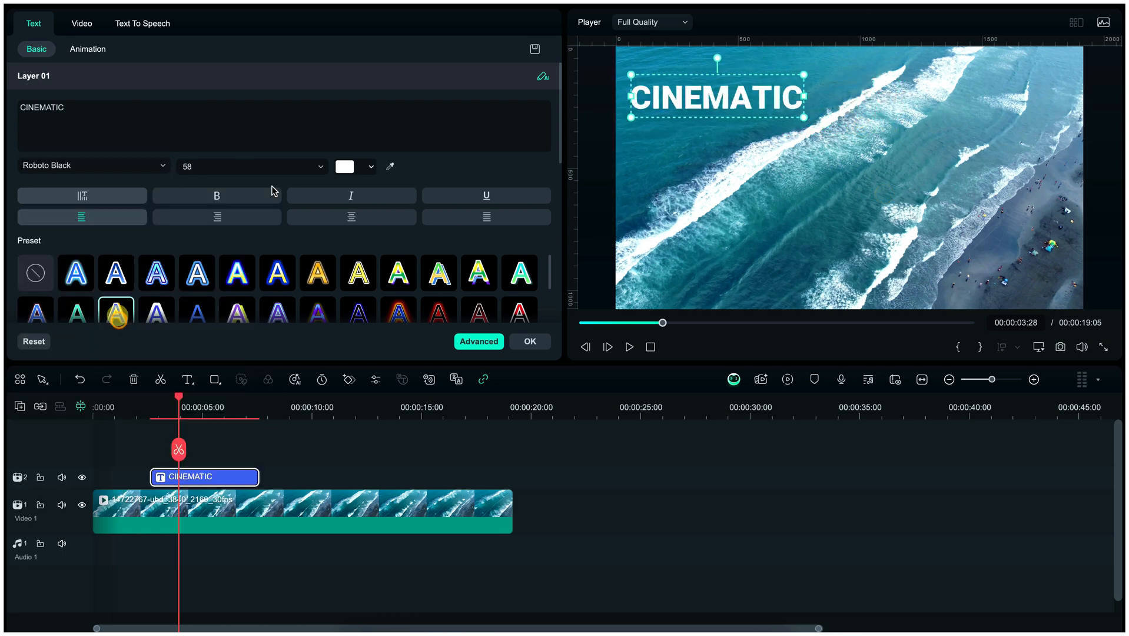
{"action": "left_click", "coordinate": [88, 49]}
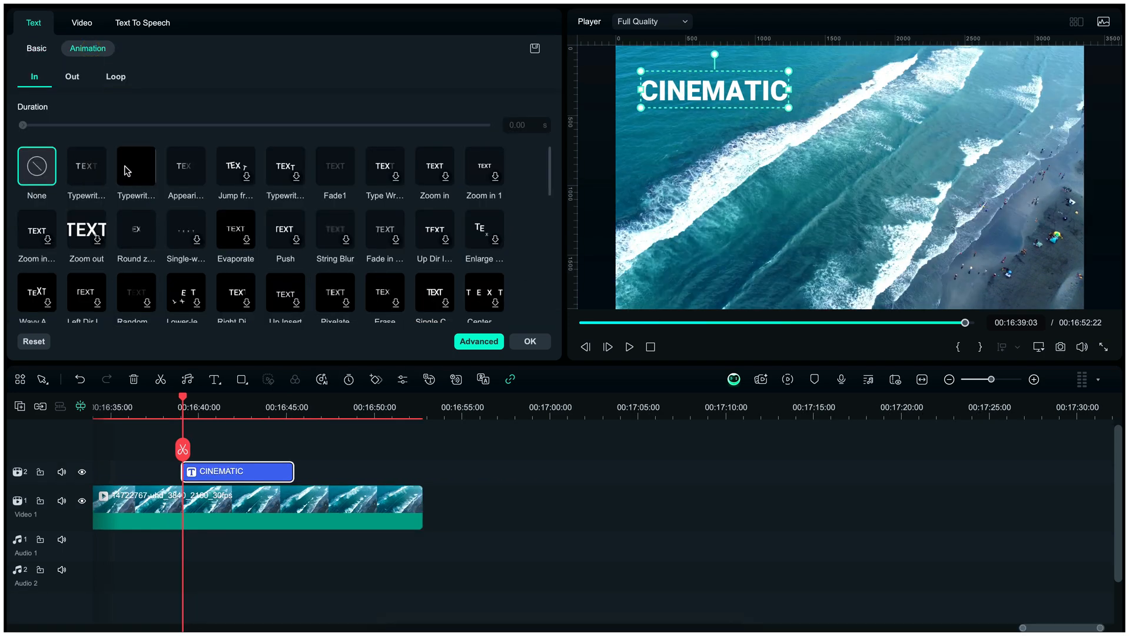
Apply an intro animation and a Fade1 exit animation to CINEMATIC, then replay the preview.
{"action": "left_click", "coordinate": [186, 167]}
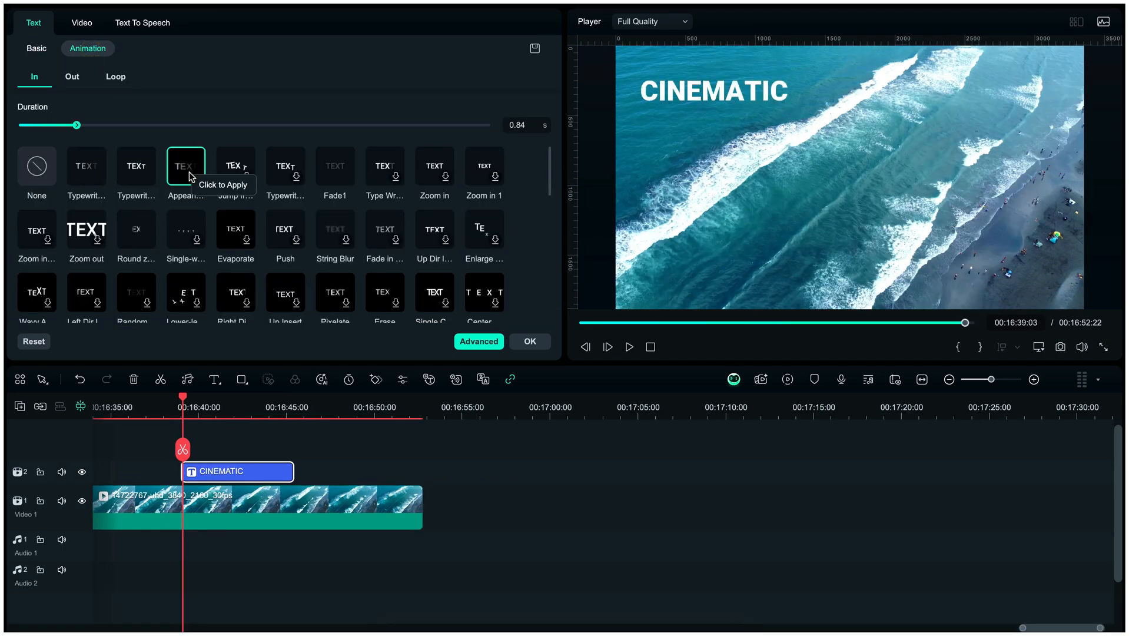
{"action": "left_click", "coordinate": [72, 76]}
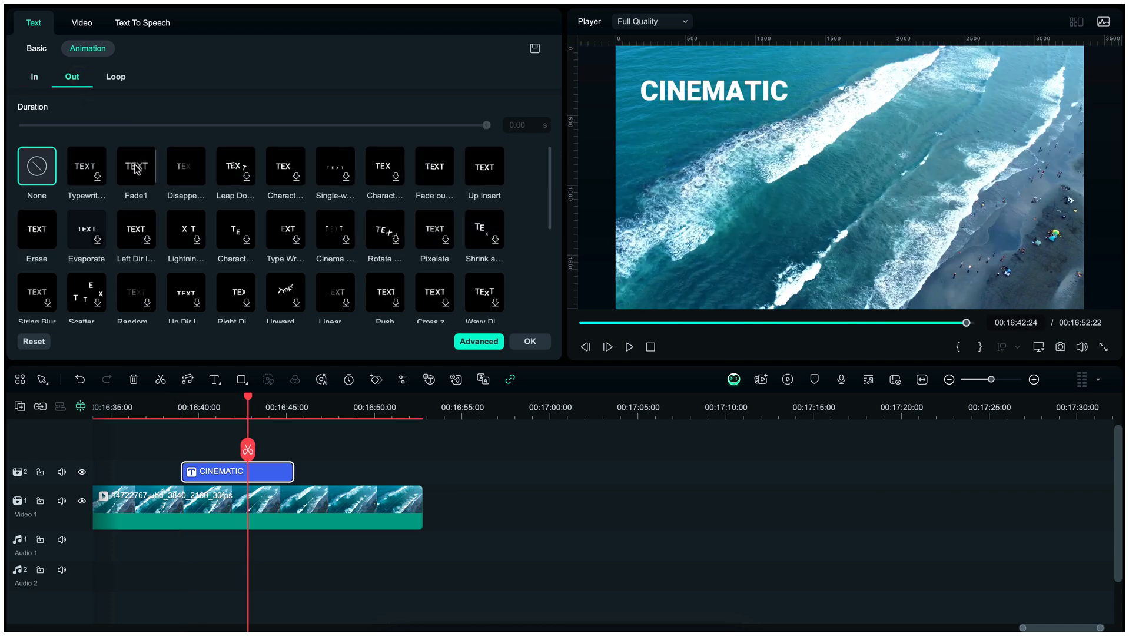
{"action": "left_click", "coordinate": [136, 167]}
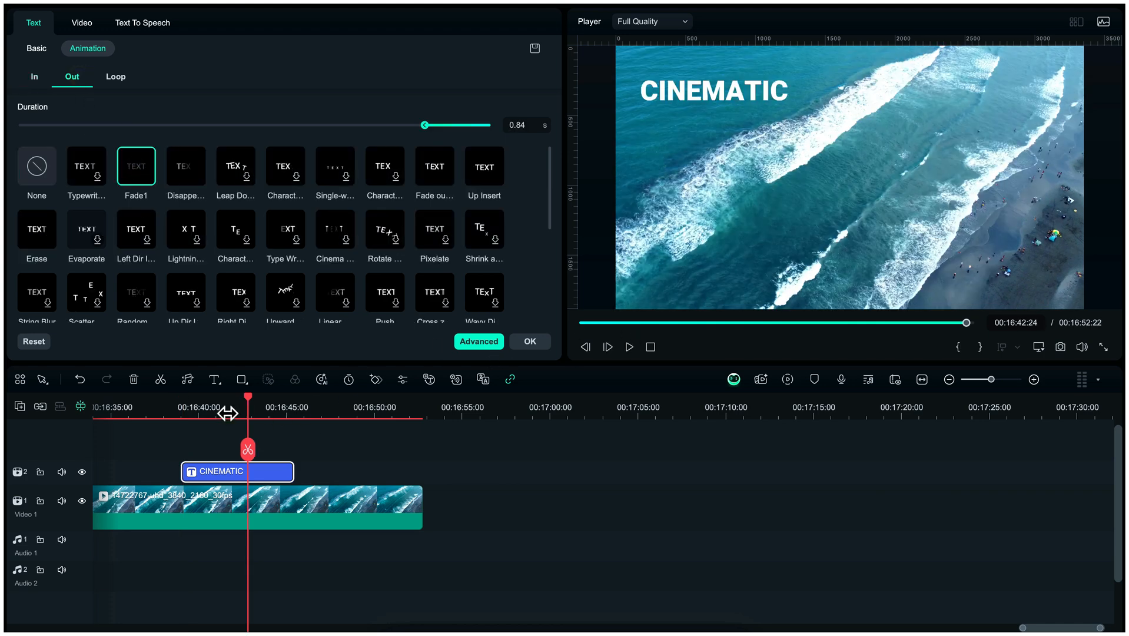
{"action": "left_click", "coordinate": [629, 347]}
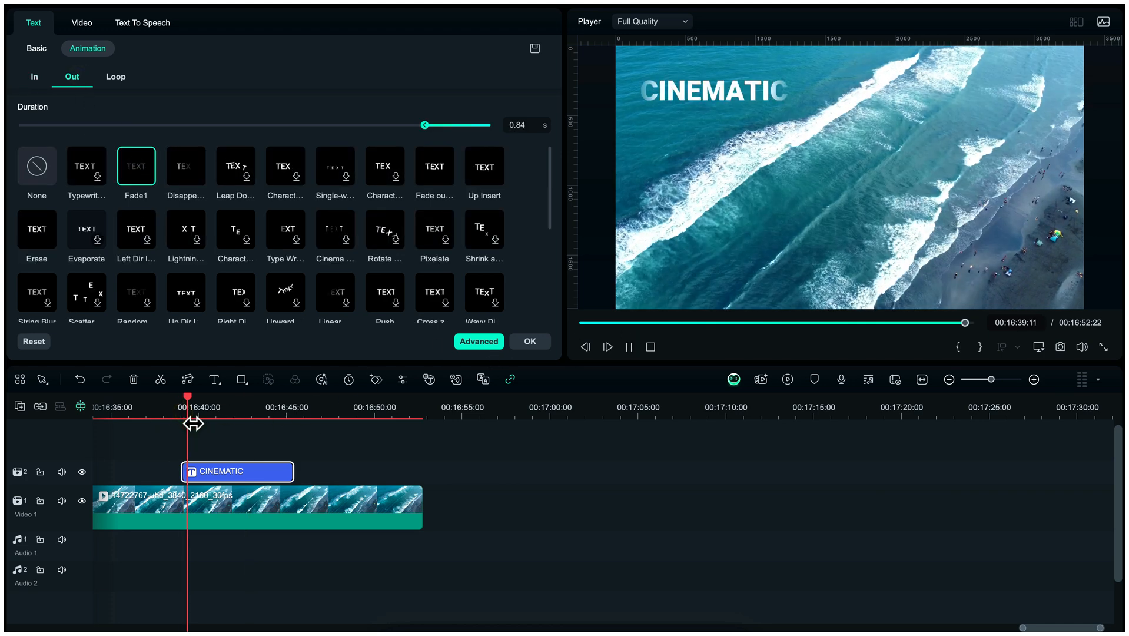
{"action": "left_click", "coordinate": [278, 407]}
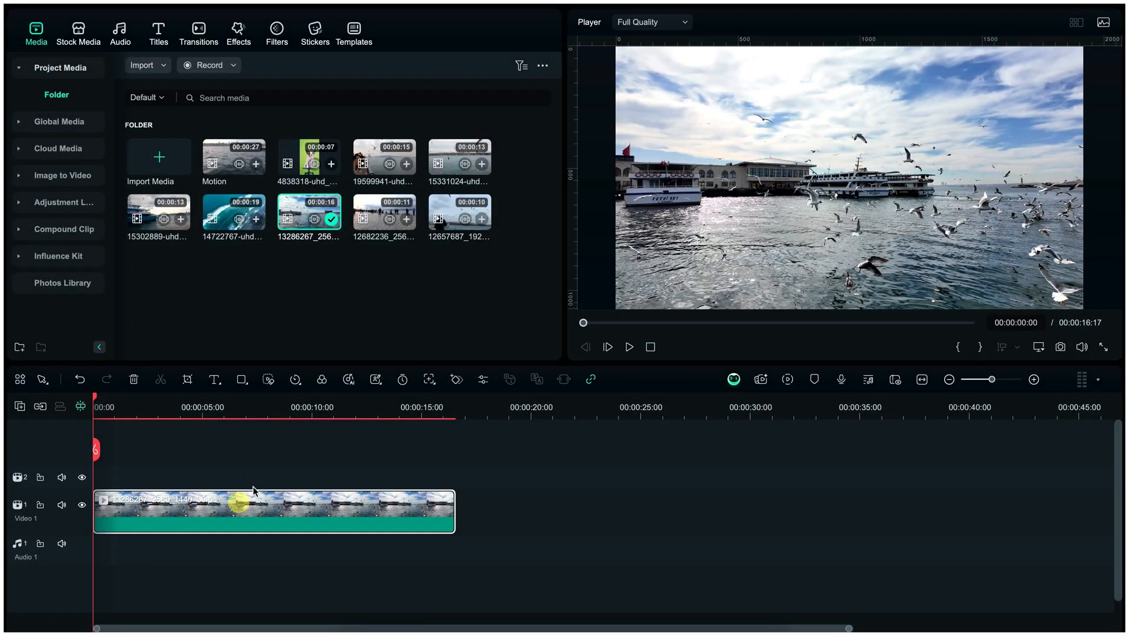
Select and preview the seagulls clip, then bring up its Color adjustments.
{"action": "left_click", "coordinate": [629, 347]}
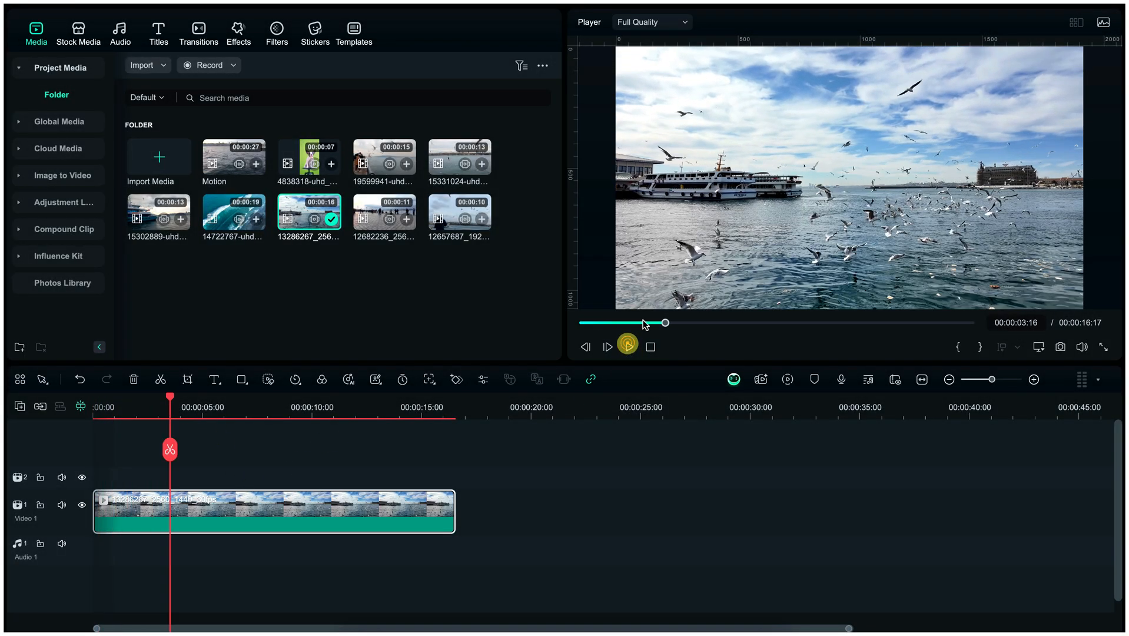
{"action": "left_click", "coordinate": [227, 522]}
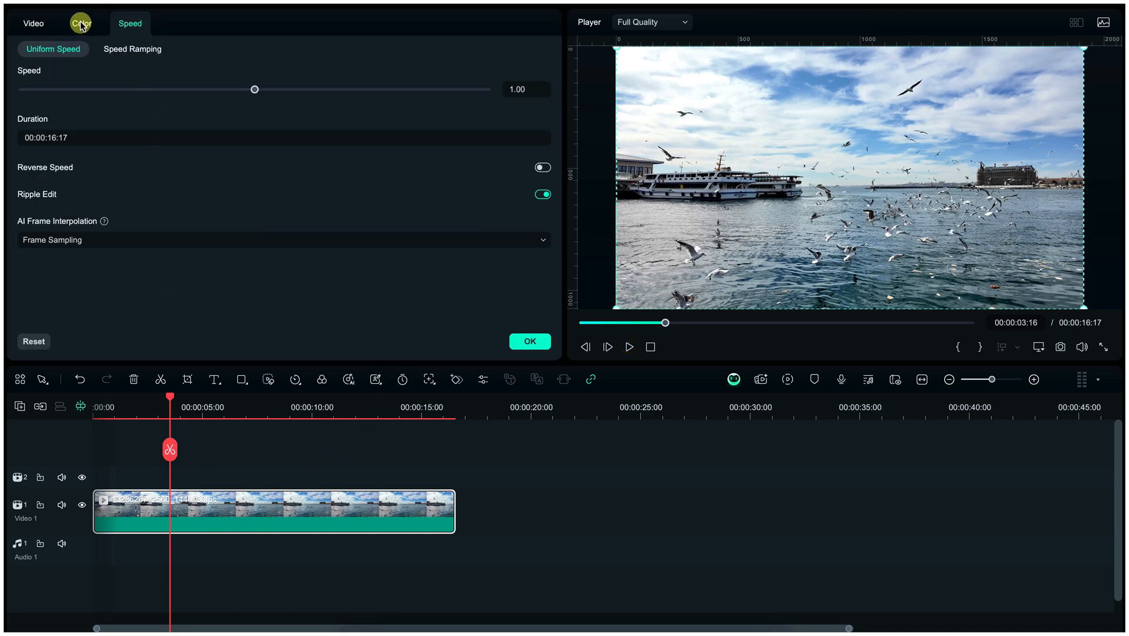
{"action": "left_click", "coordinate": [81, 23]}
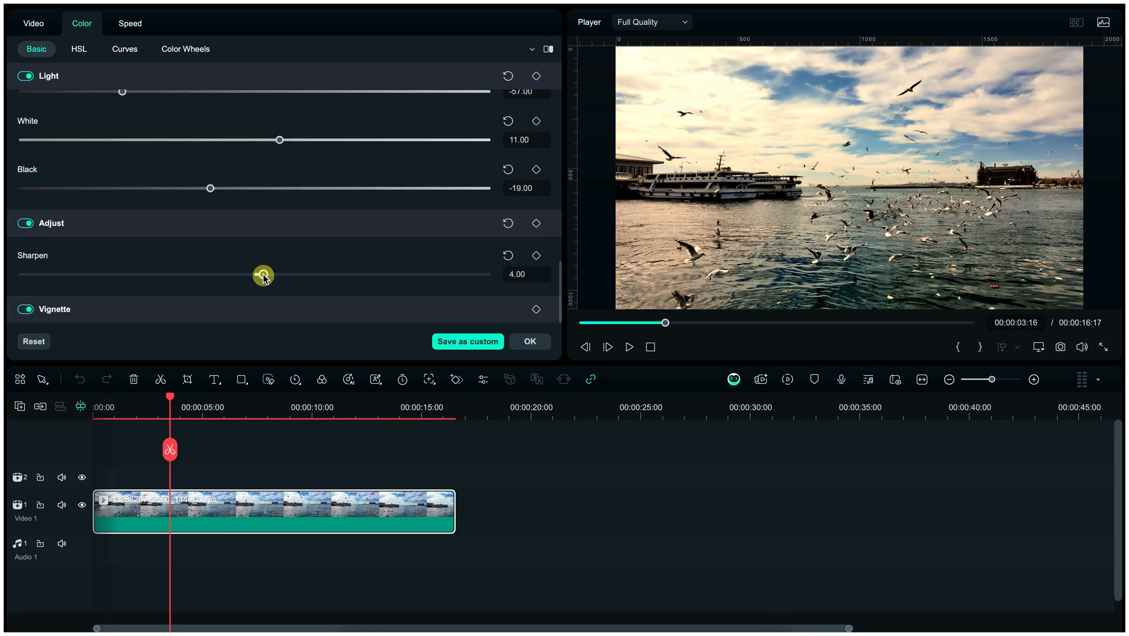
Raise blue saturation to 57, set red hue 72 and saturation 73, and add a tone curve point.
{"action": "left_click", "coordinate": [79, 49]}
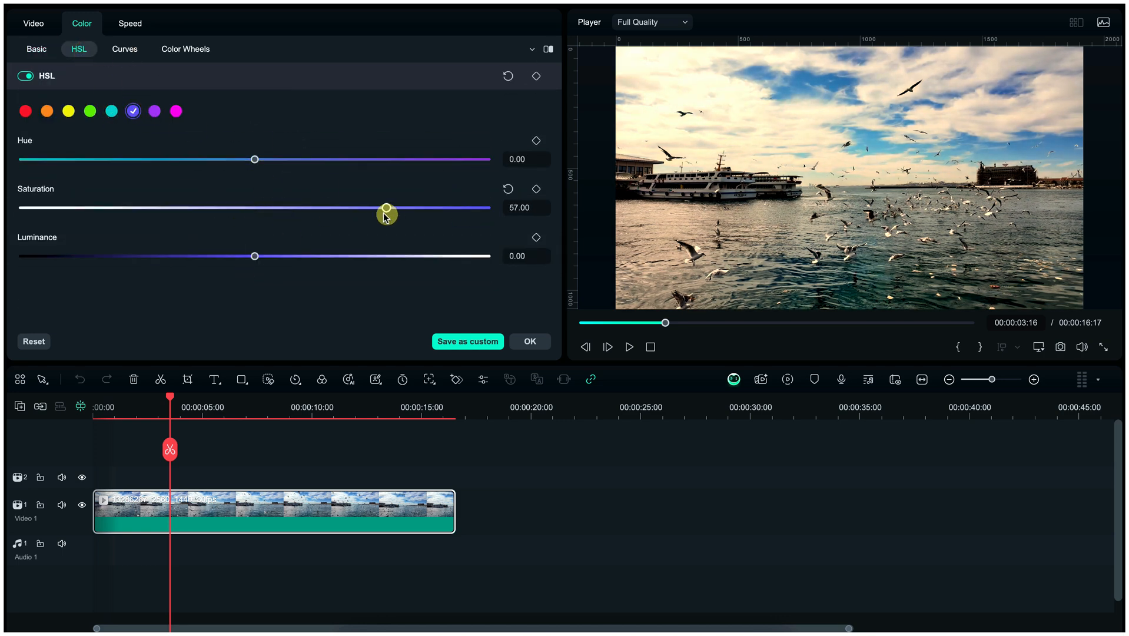
{"action": "left_click", "coordinate": [26, 111]}
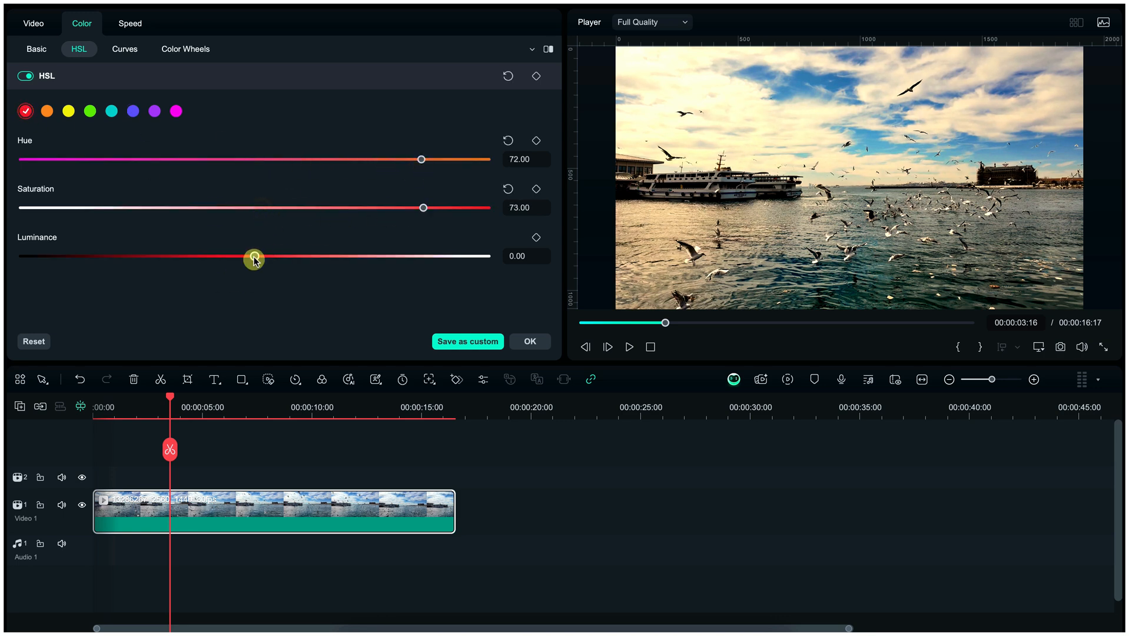
{"action": "left_click", "coordinate": [124, 49]}
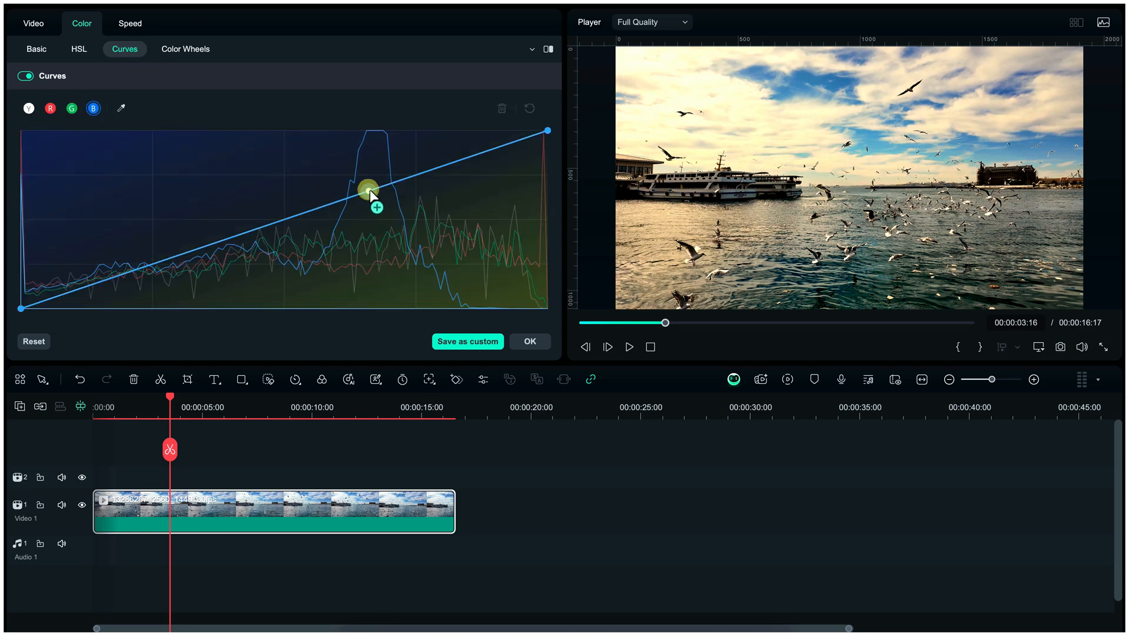
{"action": "left_click_drag", "start_coordinate": [369, 193], "coordinate": [423, 148]}
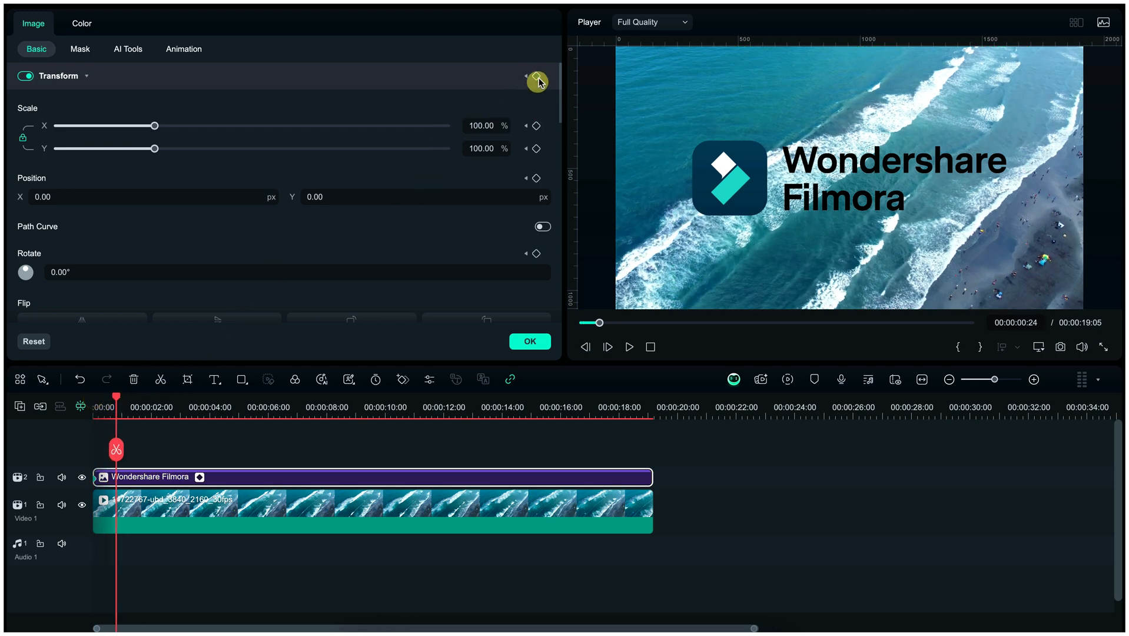
Keyframe the logo's scale down to about 20% and drag it to the frame's upper left.
{"action": "left_click_drag", "start_coordinate": [159, 125], "coordinate": [150, 125]}
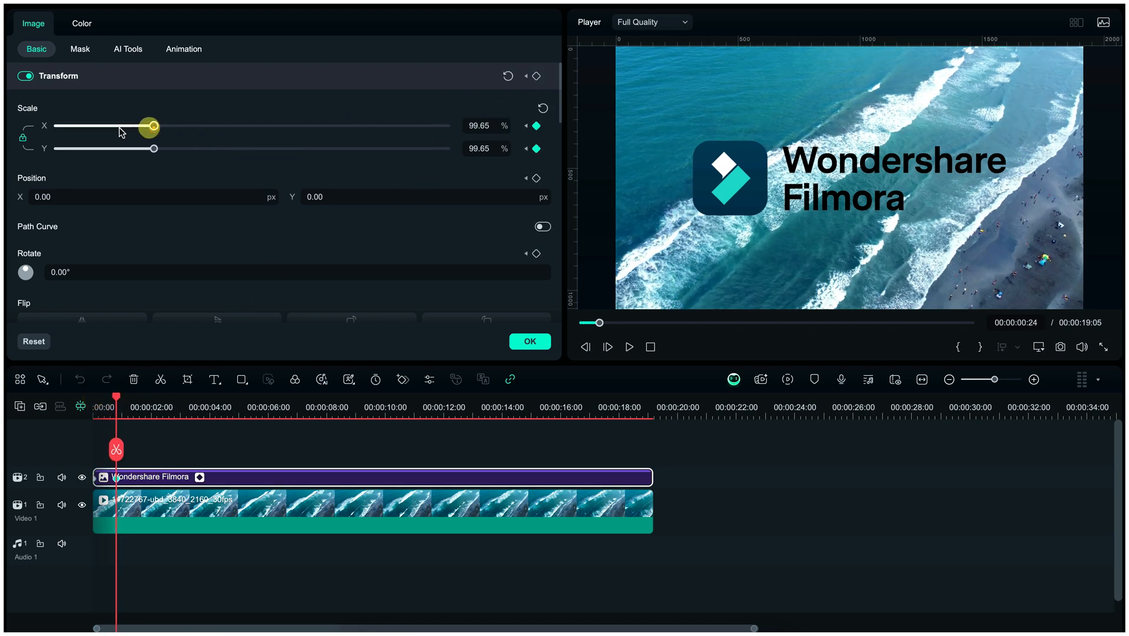
{"action": "left_click_drag", "start_coordinate": [149, 127], "coordinate": [78, 126]}
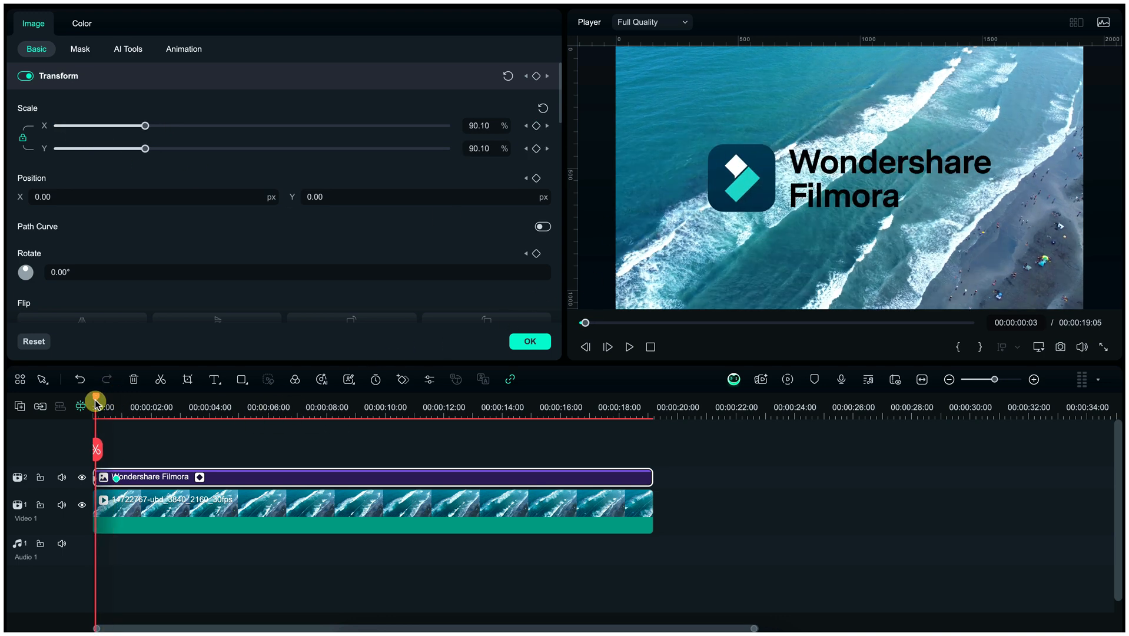
{"action": "left_click_drag", "start_coordinate": [148, 126], "coordinate": [72, 126]}
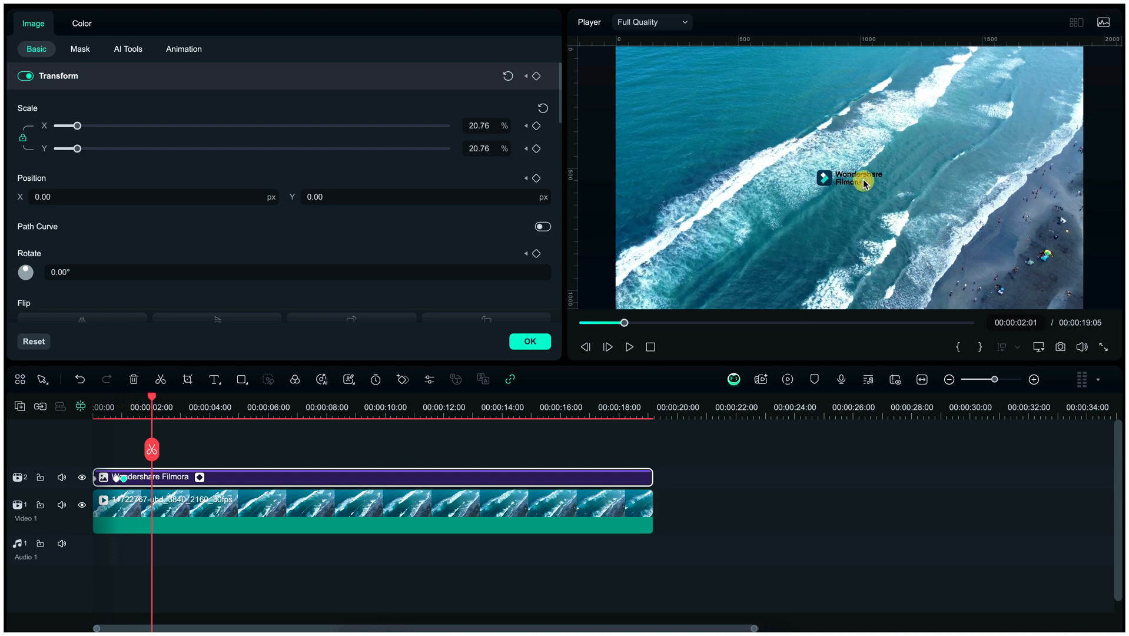
{"action": "left_click_drag", "start_coordinate": [854, 178], "coordinate": [731, 112]}
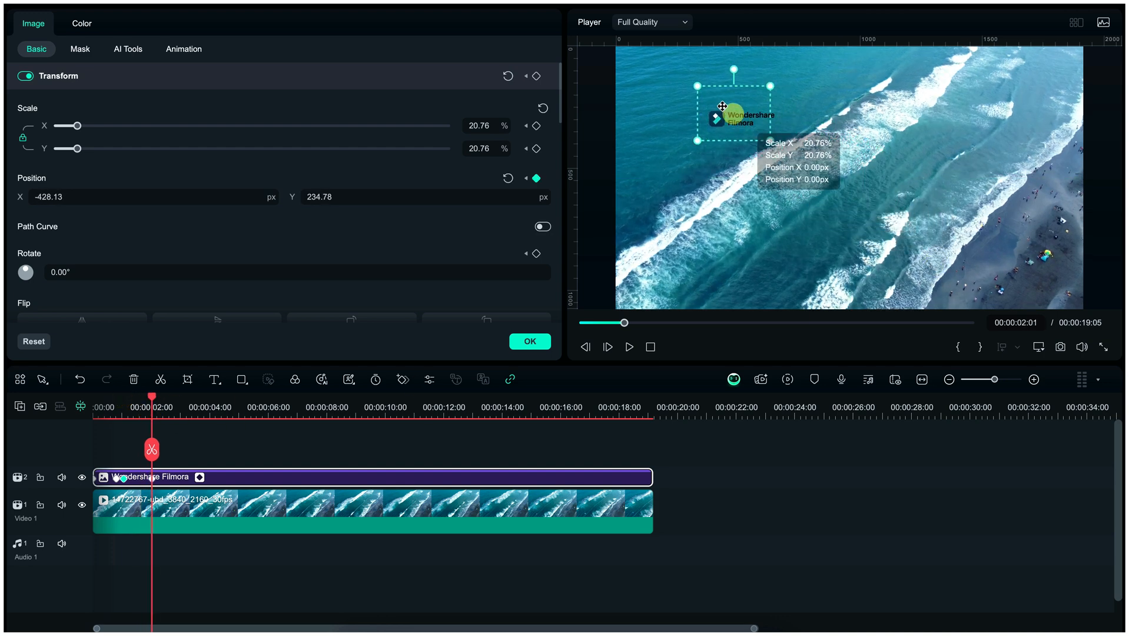
{"action": "left_click_drag", "start_coordinate": [729, 116], "coordinate": [668, 71]}
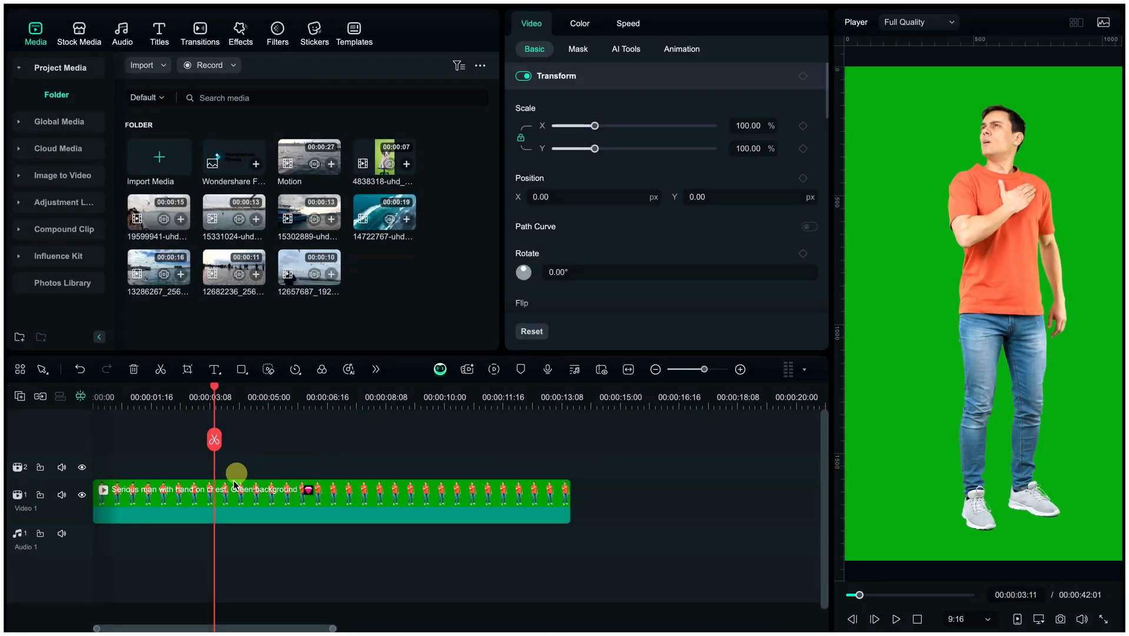
Split the green-screen man clip at the playhead and toggle Chroma Key on for the second part.
{"action": "left_click", "coordinate": [213, 440]}
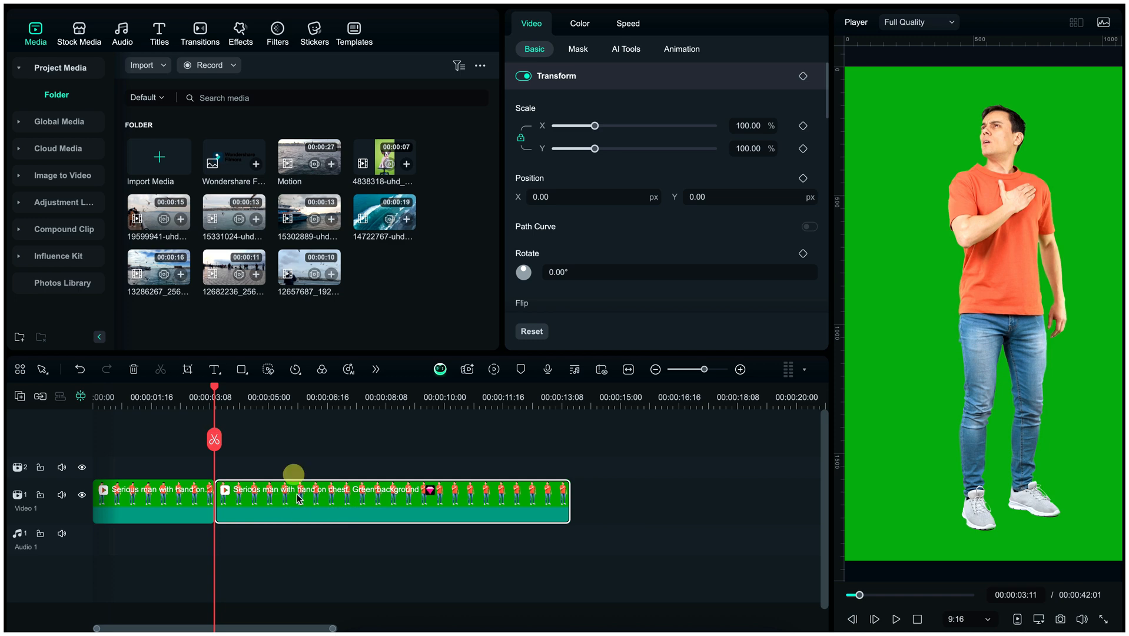
{"action": "left_click", "coordinate": [626, 49]}
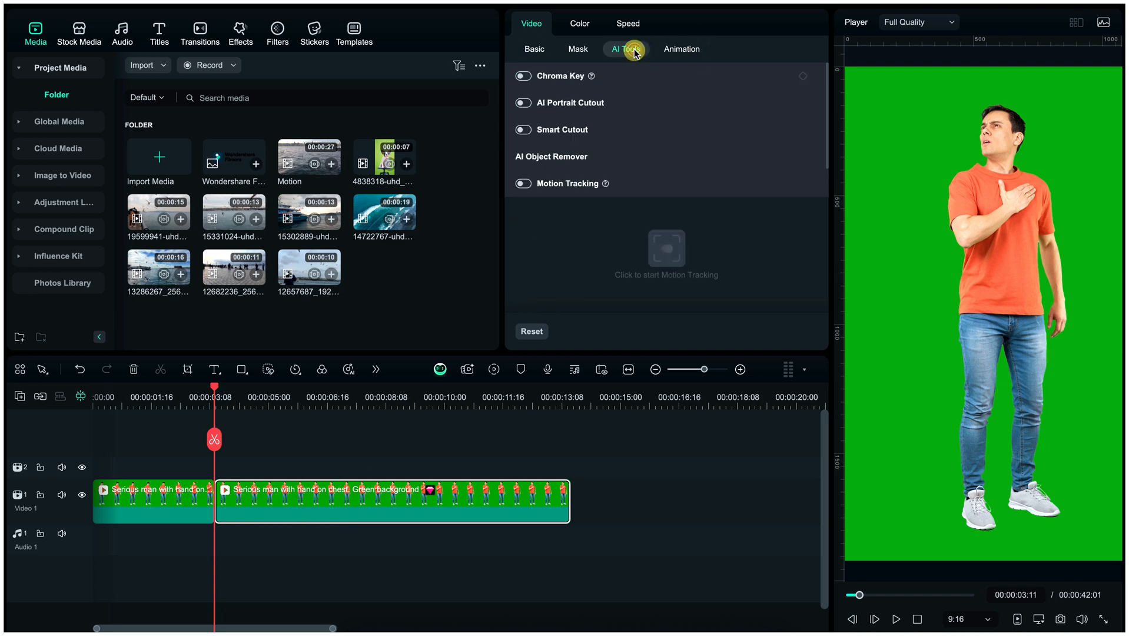
{"action": "left_click", "coordinate": [523, 76]}
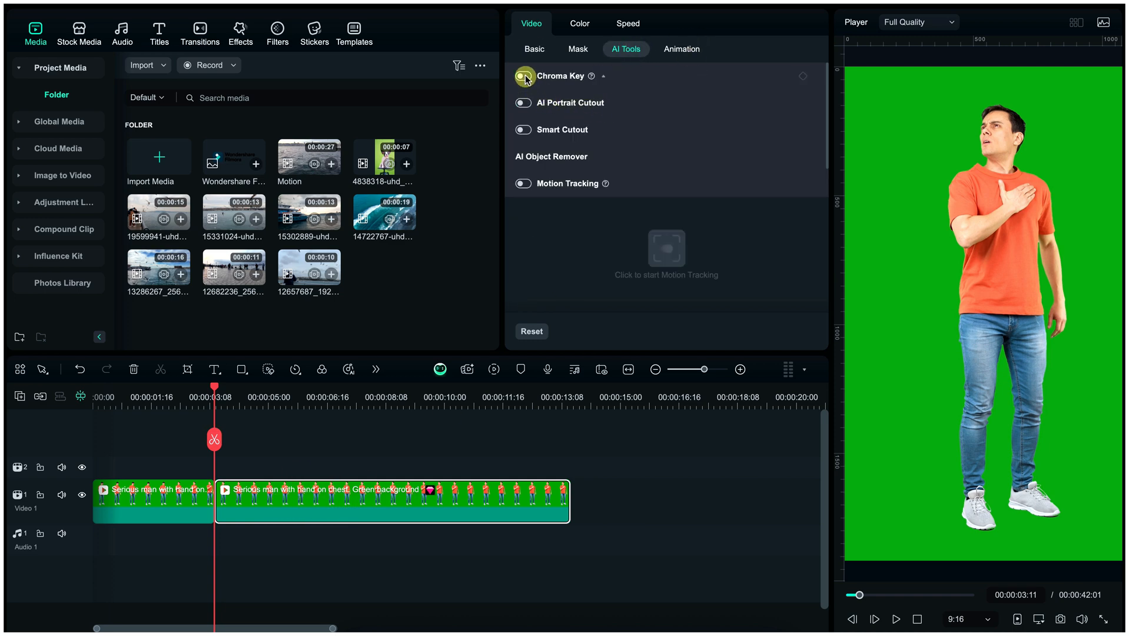
{"action": "left_click", "coordinate": [523, 77]}
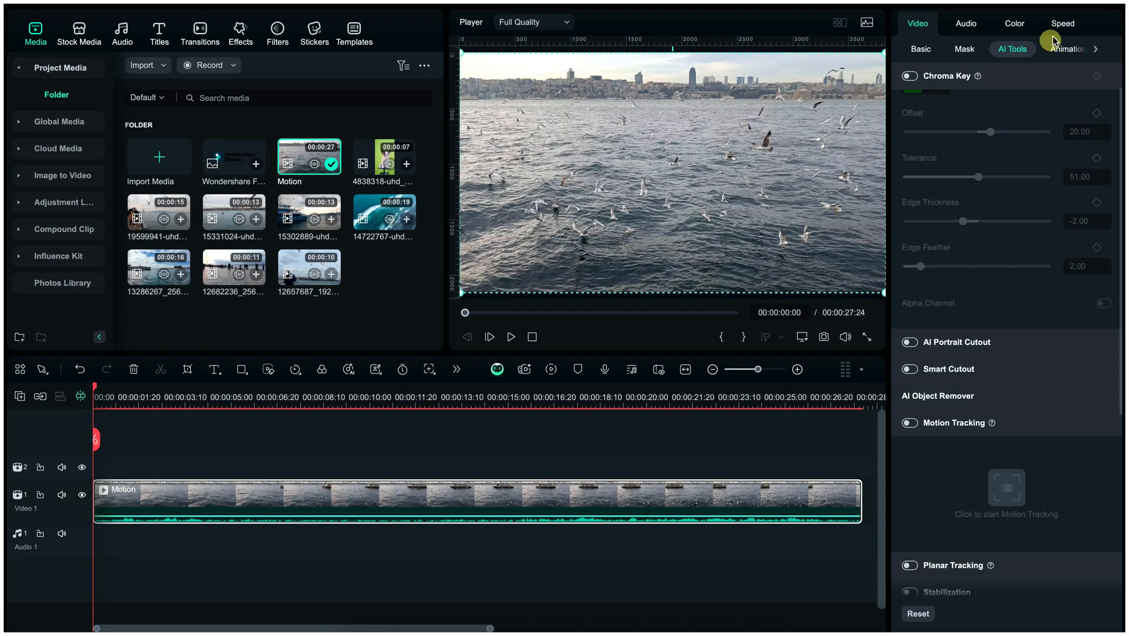
Try the Montage and Flash in speed ramp presets on the seagull clip.
{"action": "left_click", "coordinate": [1063, 23]}
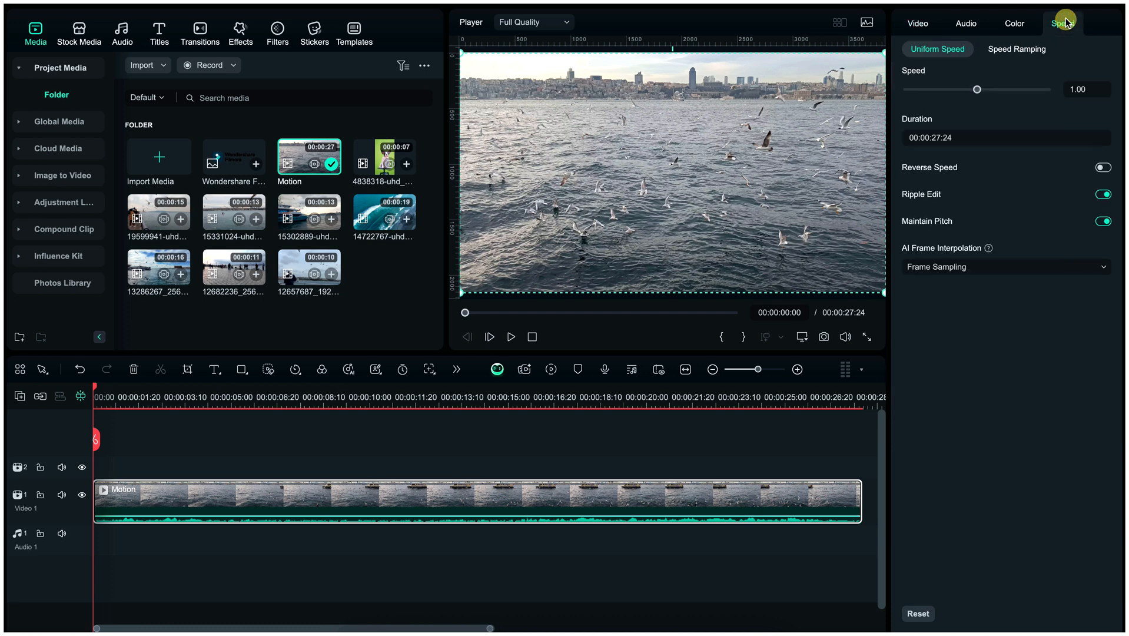
{"action": "left_click", "coordinate": [1016, 49]}
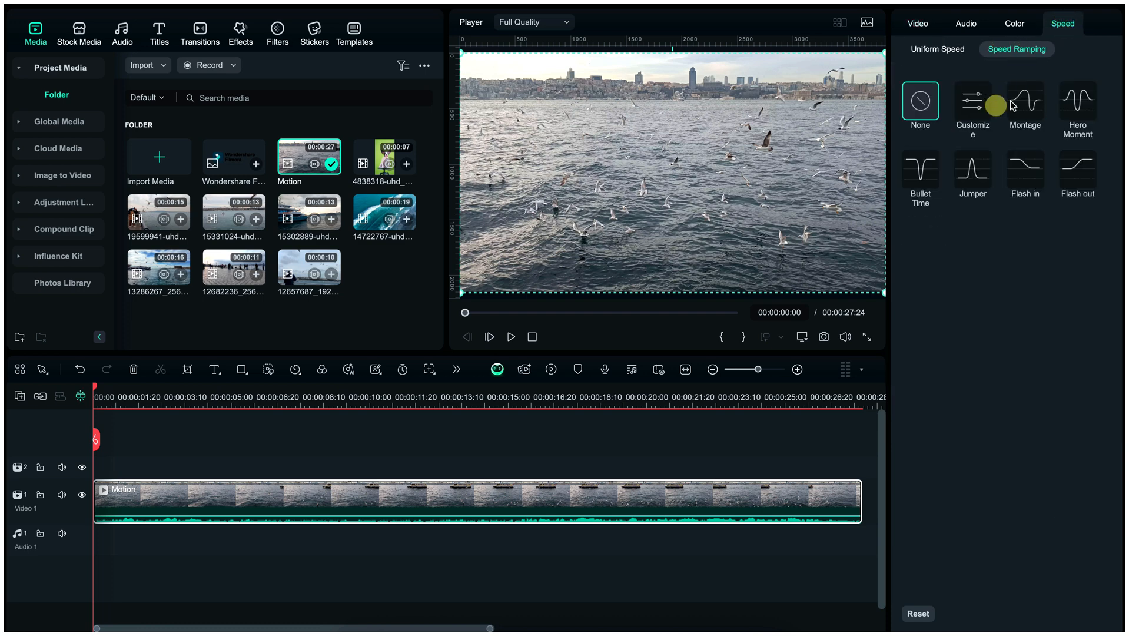
{"action": "left_click", "coordinate": [1024, 101]}
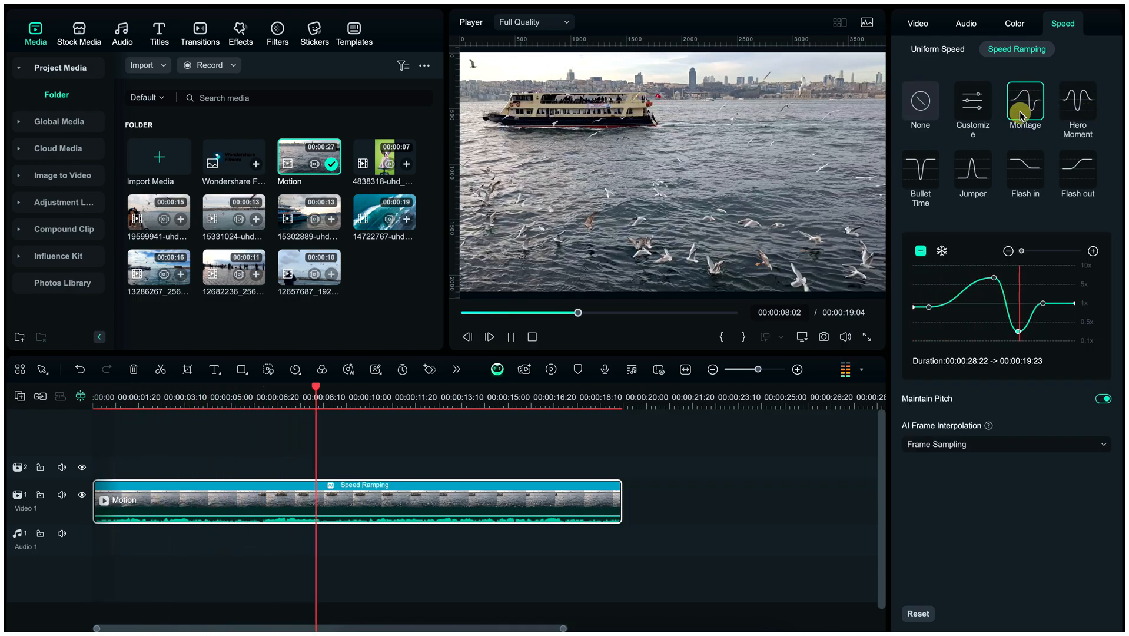
{"action": "left_click", "coordinate": [1024, 169]}
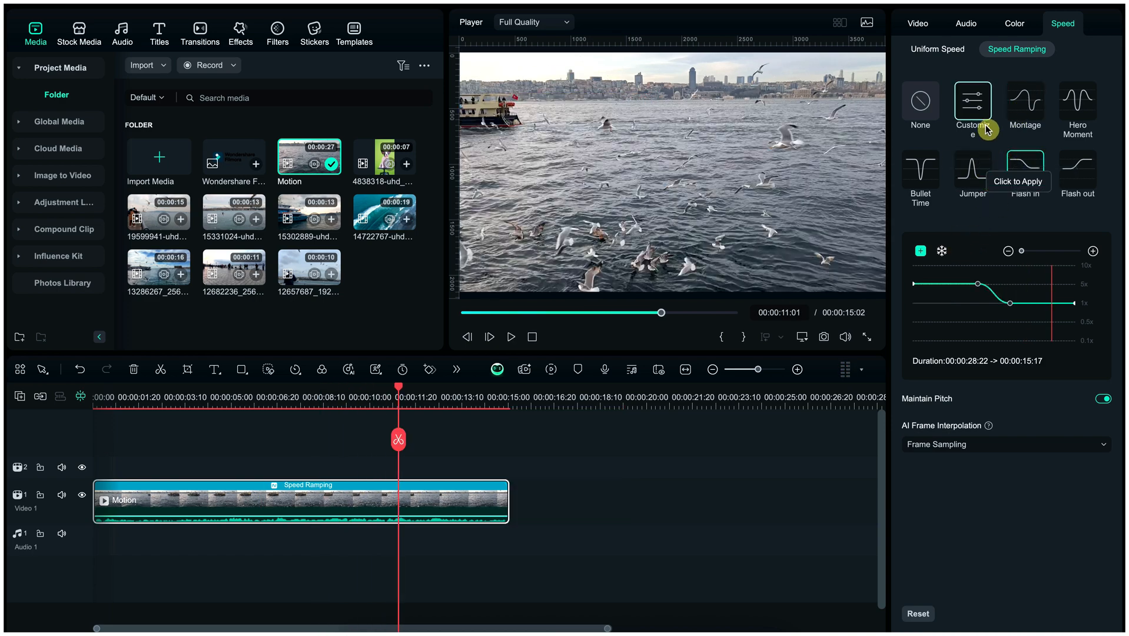
Shape a custom fast-slow wave speed curve, starting around 4x, and play back the clip.
{"action": "left_click", "coordinate": [972, 100]}
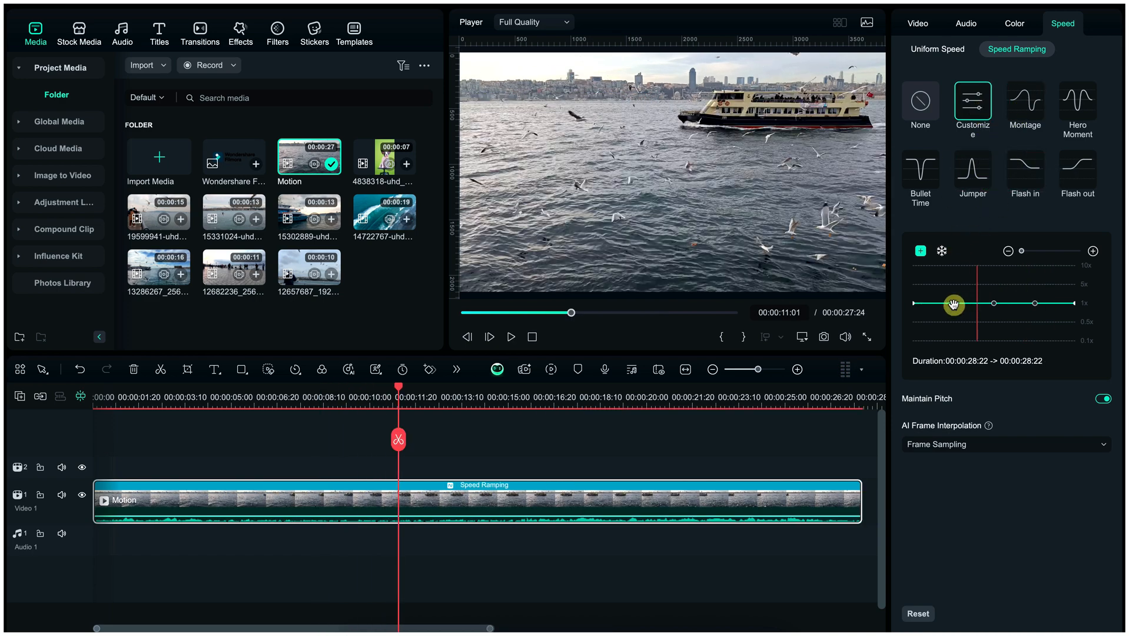
{"action": "left_click_drag", "start_coordinate": [954, 304], "coordinate": [914, 287]}
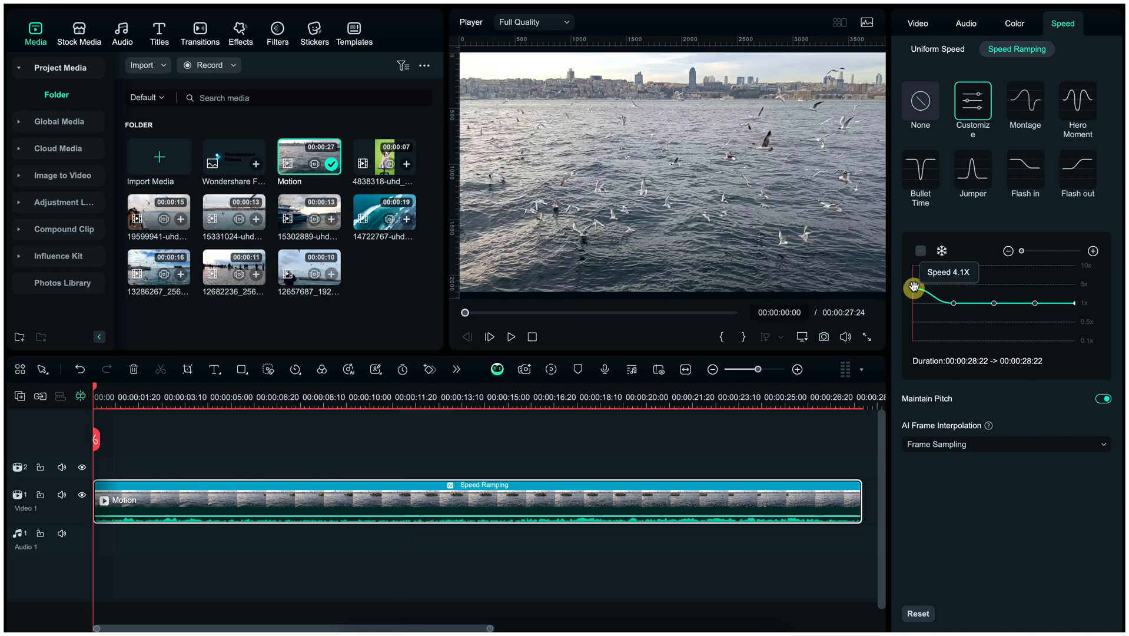
{"action": "left_click_drag", "start_coordinate": [913, 286], "coordinate": [994, 300]}
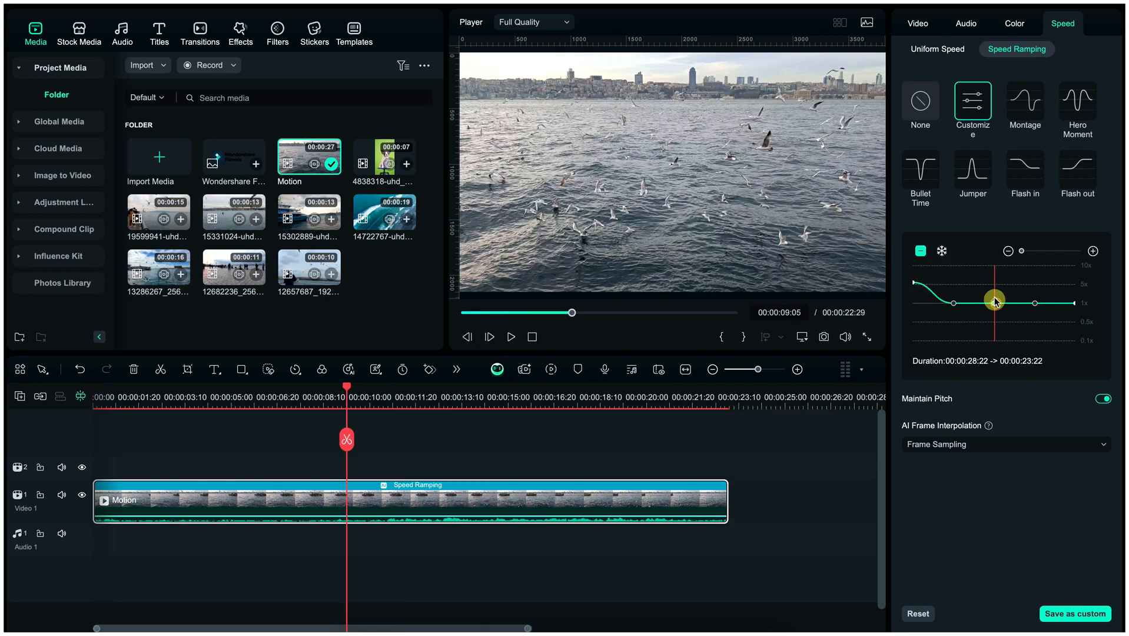
{"action": "left_click_drag", "start_coordinate": [993, 301], "coordinate": [1039, 306]}
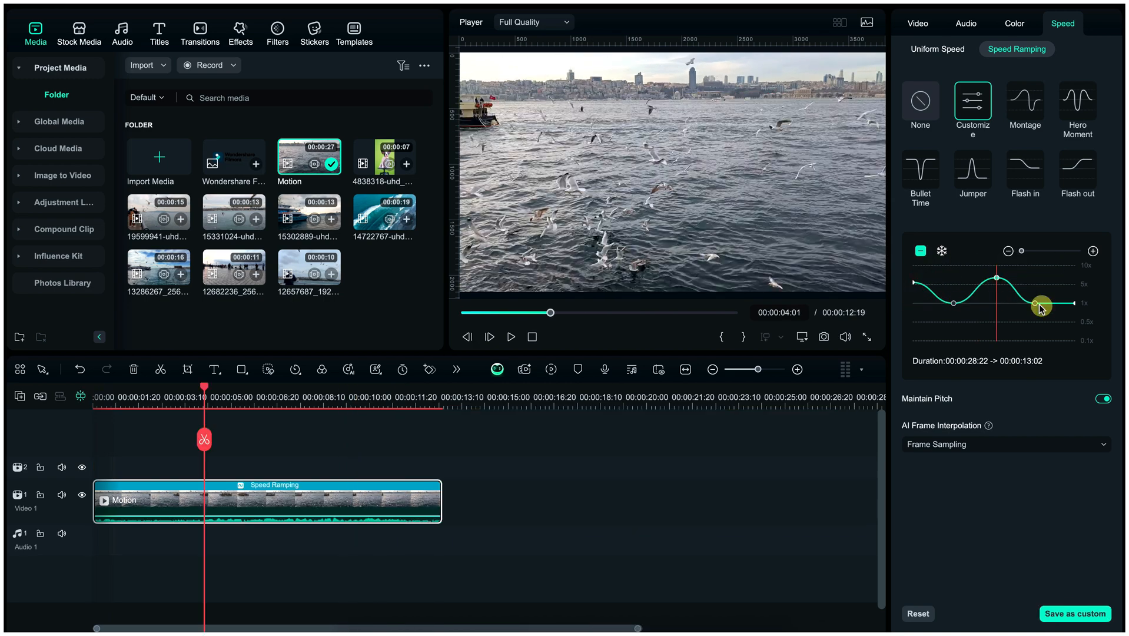
{"action": "left_click", "coordinate": [511, 336]}
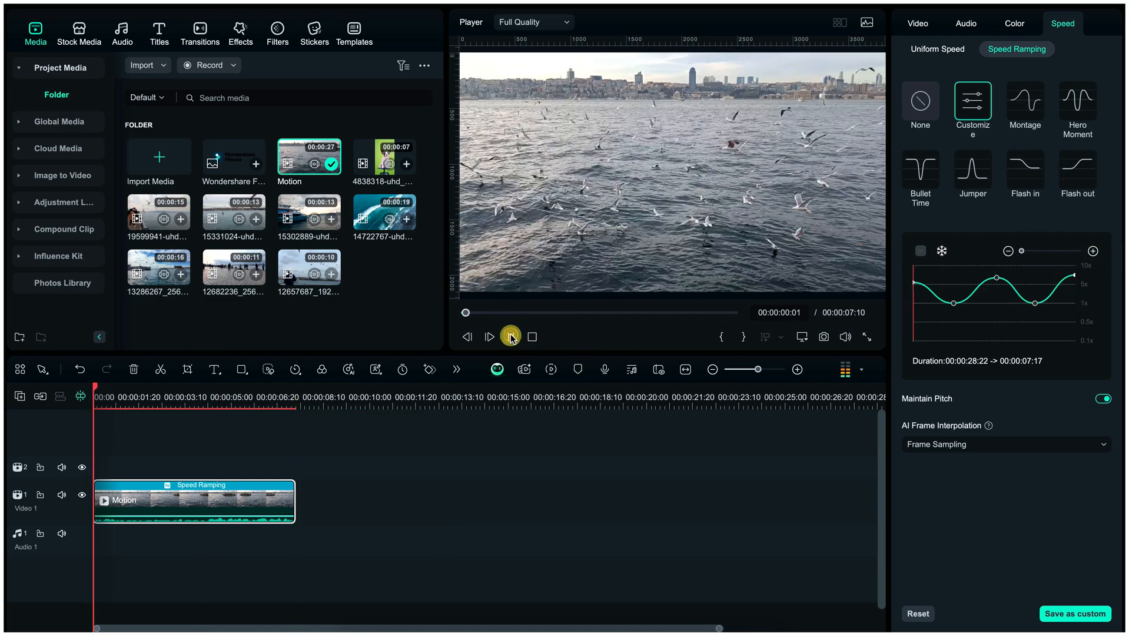
{"action": "left_click", "coordinate": [511, 337]}
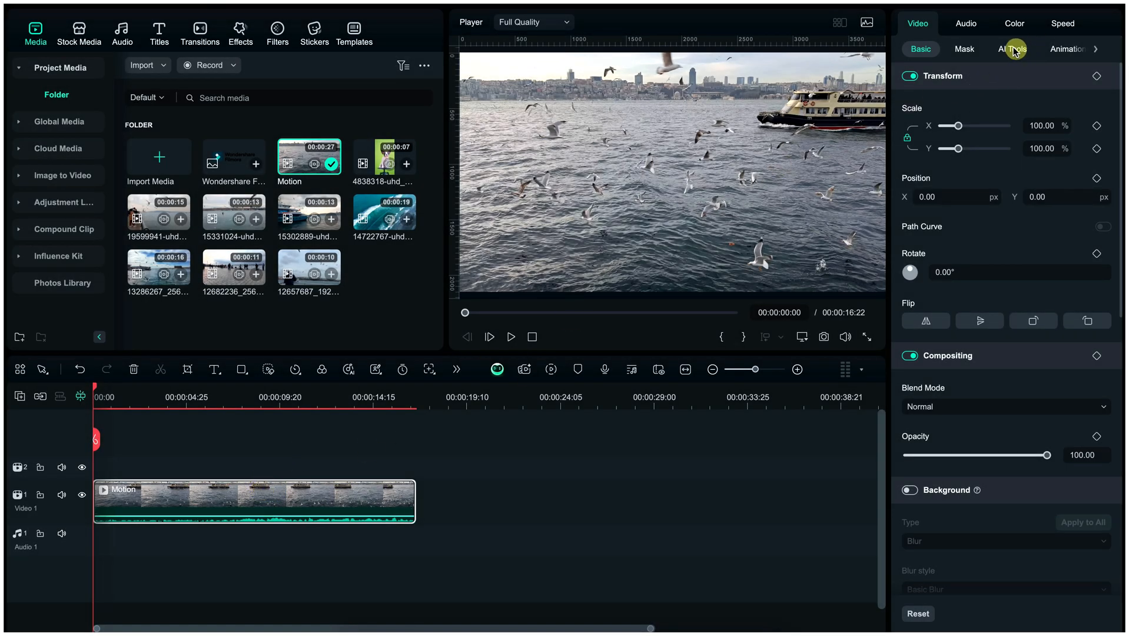
Enable Motion Tracking, fit the tracking box around the ferry, and start tracking.
{"action": "left_click", "coordinate": [1012, 49]}
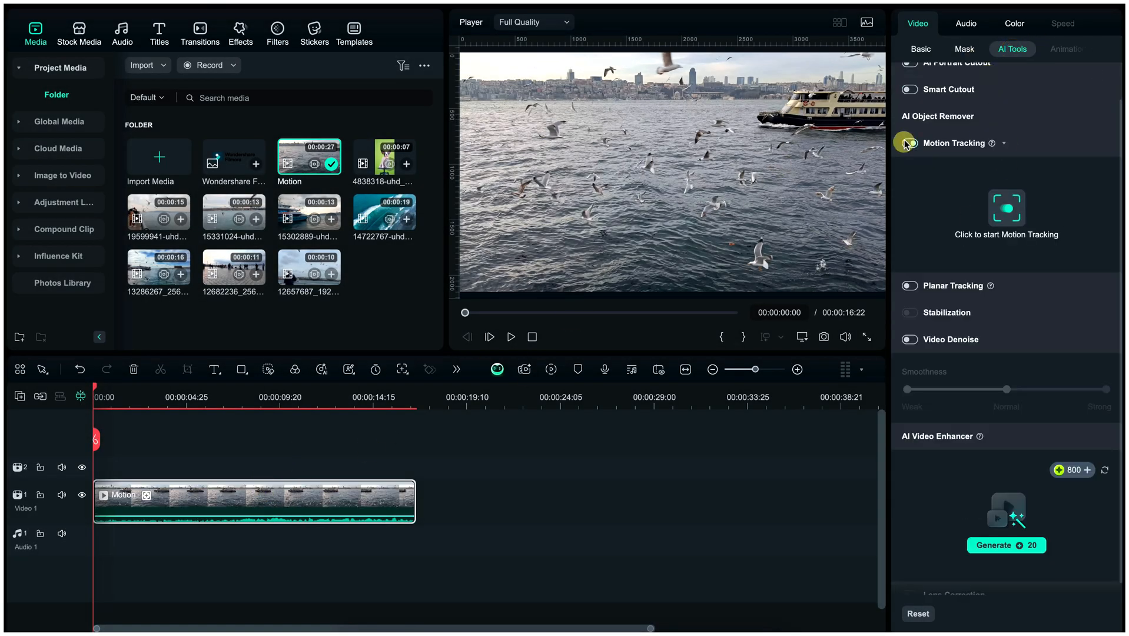
{"action": "left_click", "coordinate": [909, 143]}
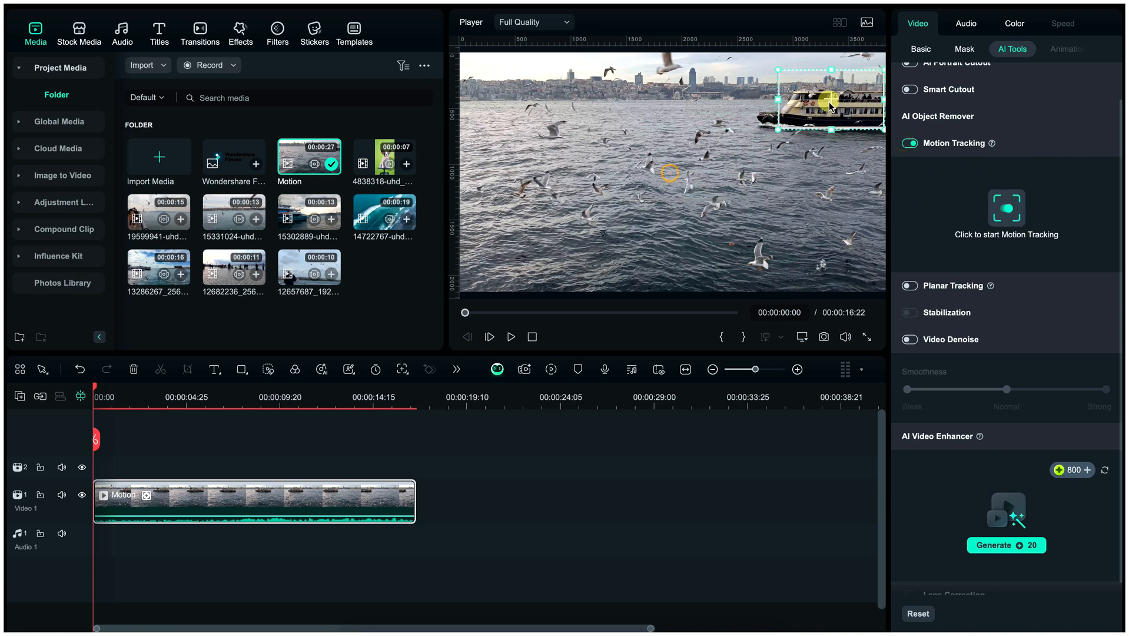
{"action": "left_click_drag", "start_coordinate": [828, 106], "coordinate": [834, 94]}
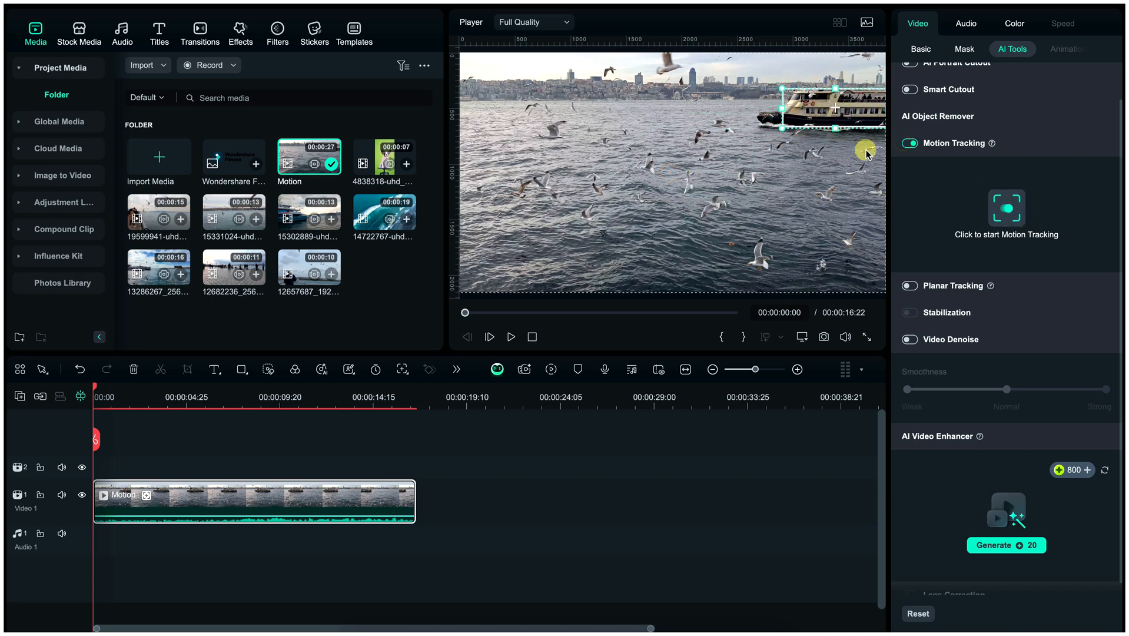
{"action": "left_click", "coordinate": [1006, 206]}
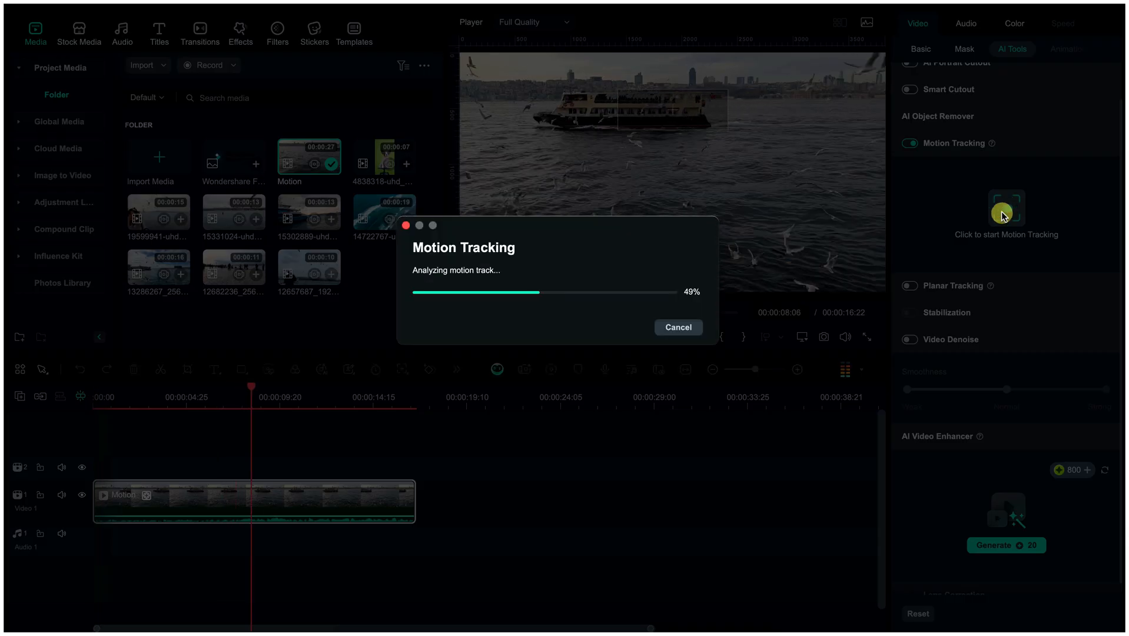
{"action": "left_click", "coordinate": [155, 31]}
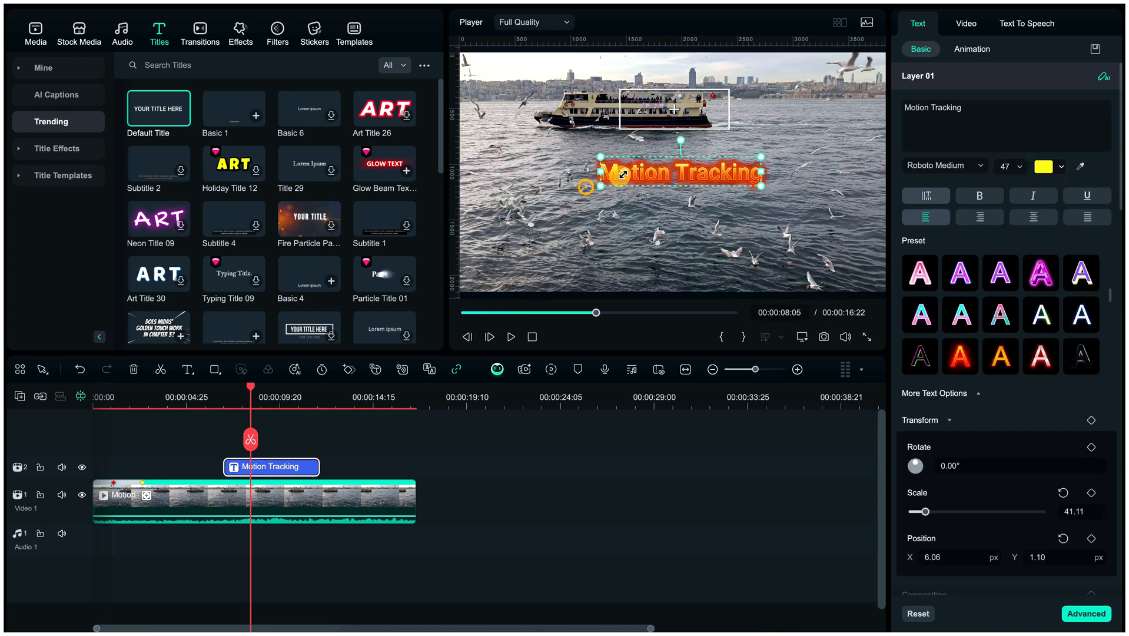
Place the title beside the ferry, link tracking to Default Title, and preview the follow.
{"action": "left_click_drag", "start_coordinate": [677, 173], "coordinate": [764, 117]}
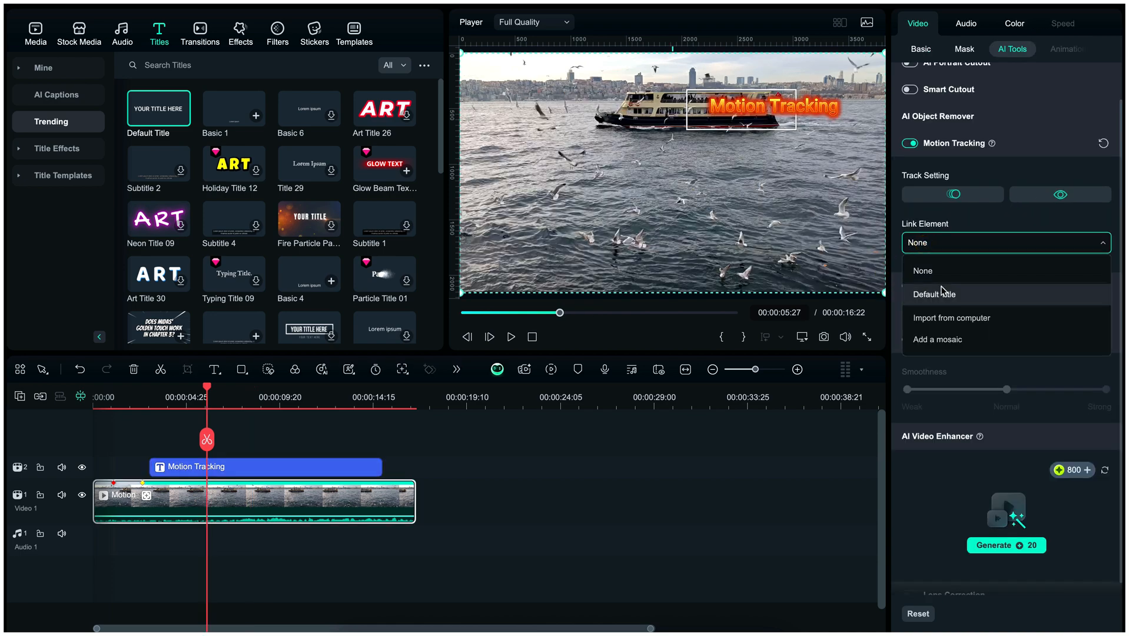
{"action": "left_click", "coordinate": [934, 293]}
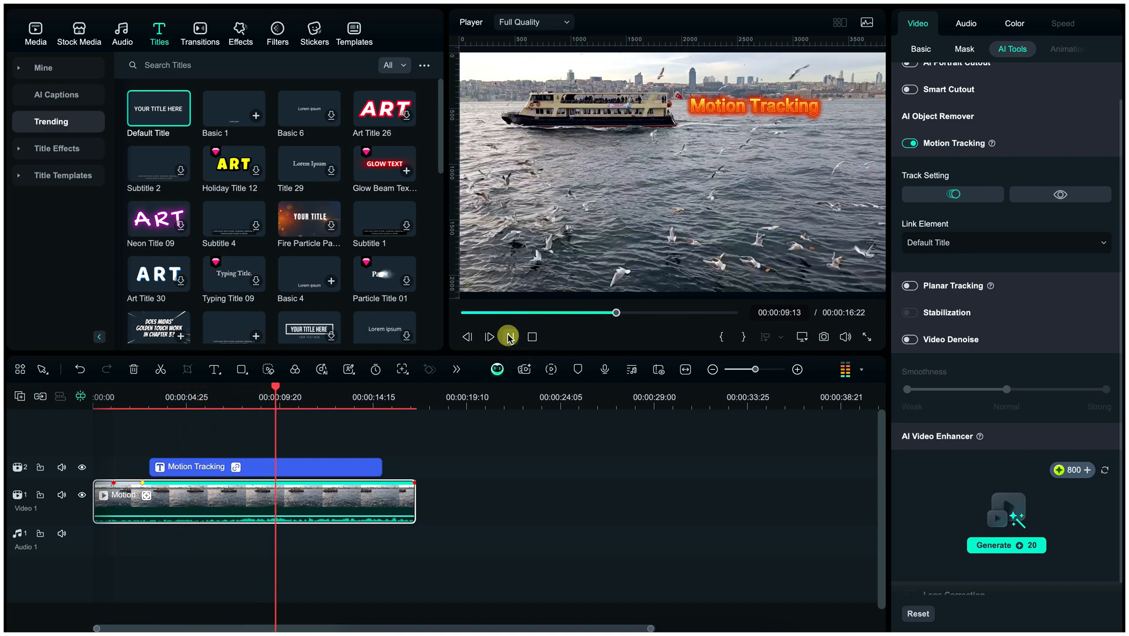
{"action": "left_click", "coordinate": [508, 337]}
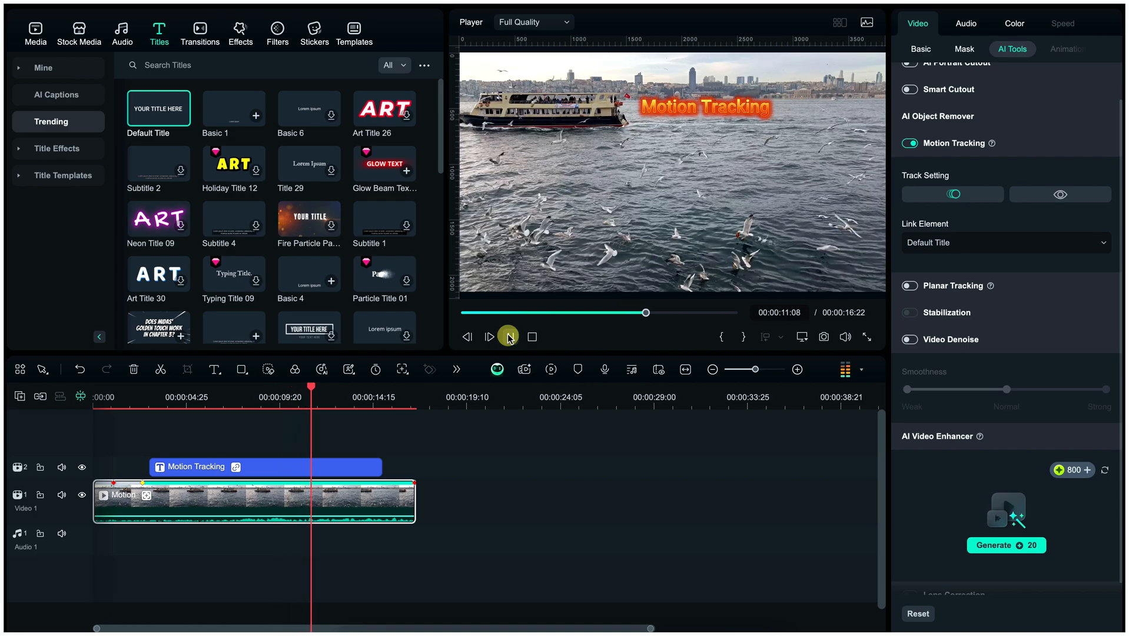